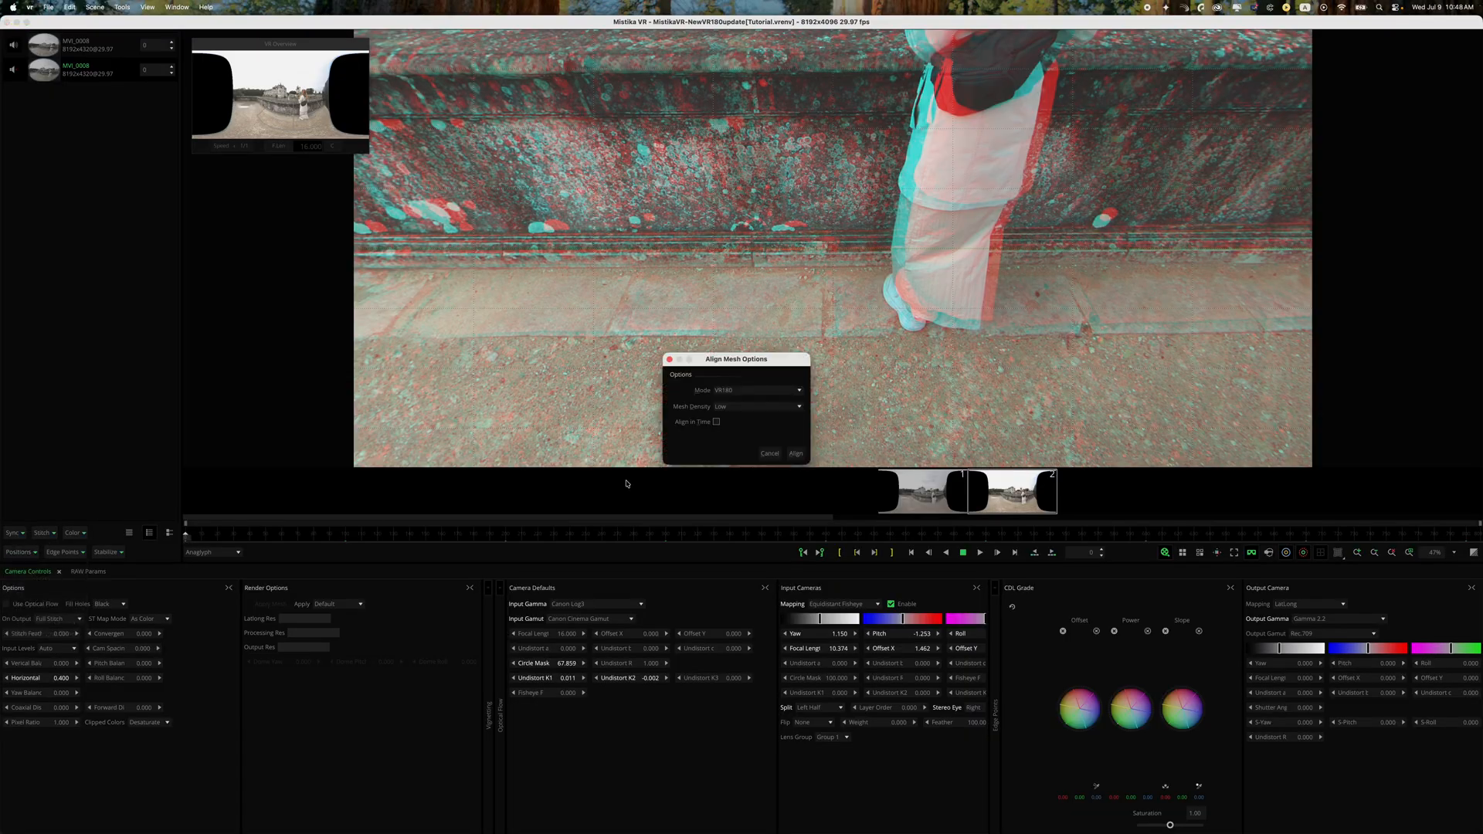
Dismiss the Align Mesh Options dialog, returning to the anaglyph preview.
click(796, 453)
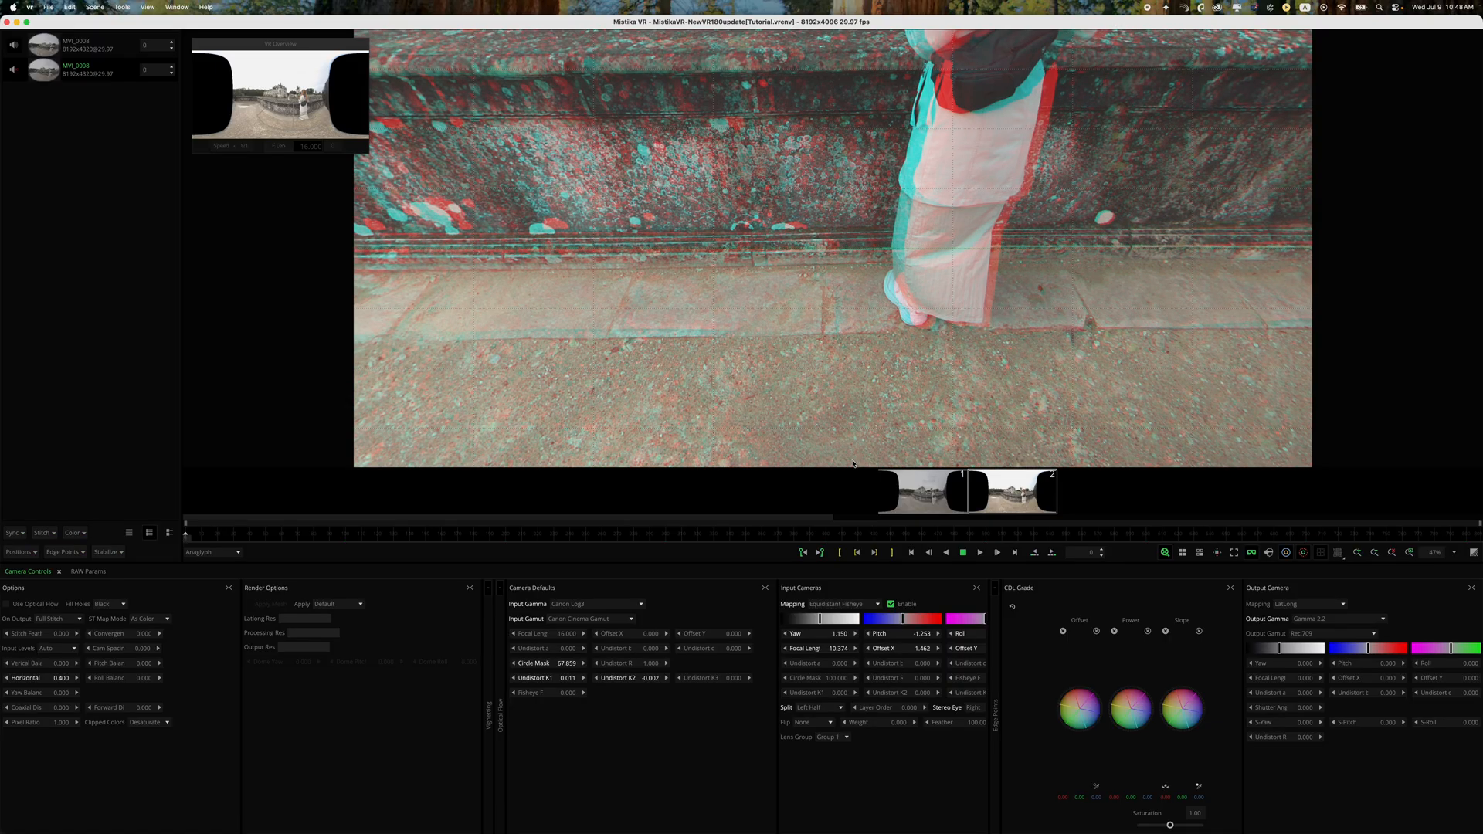
mouse_move(896, 295)
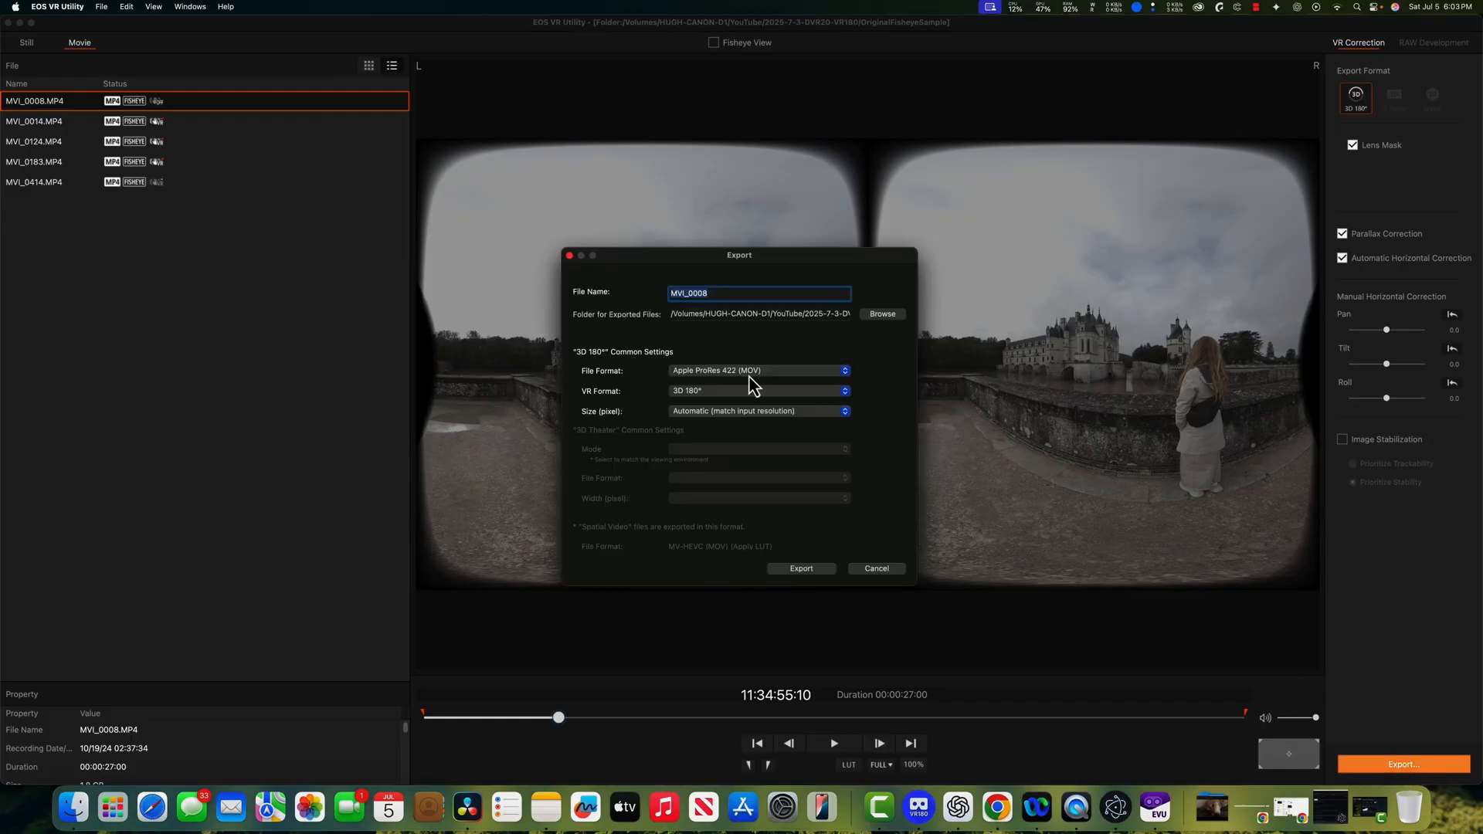
Choose Apple ProRes 422 (MOV) as the export file format for MVI_0008.
click(757, 369)
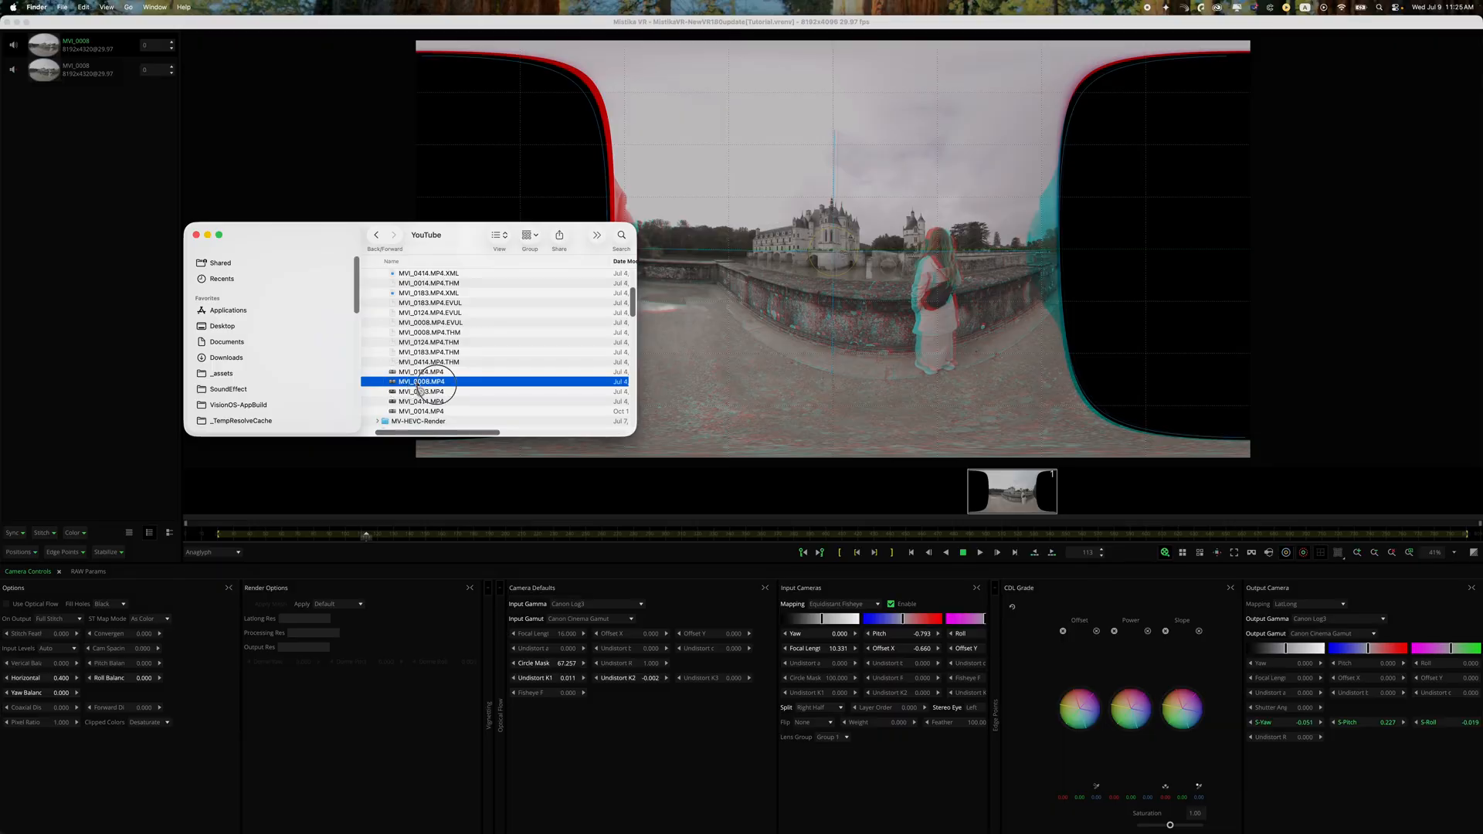
Import MVI_0008.MP4 and apply the CanonRFDualFisheye.grp camera preset to the castle clip.
double_click(420, 381)
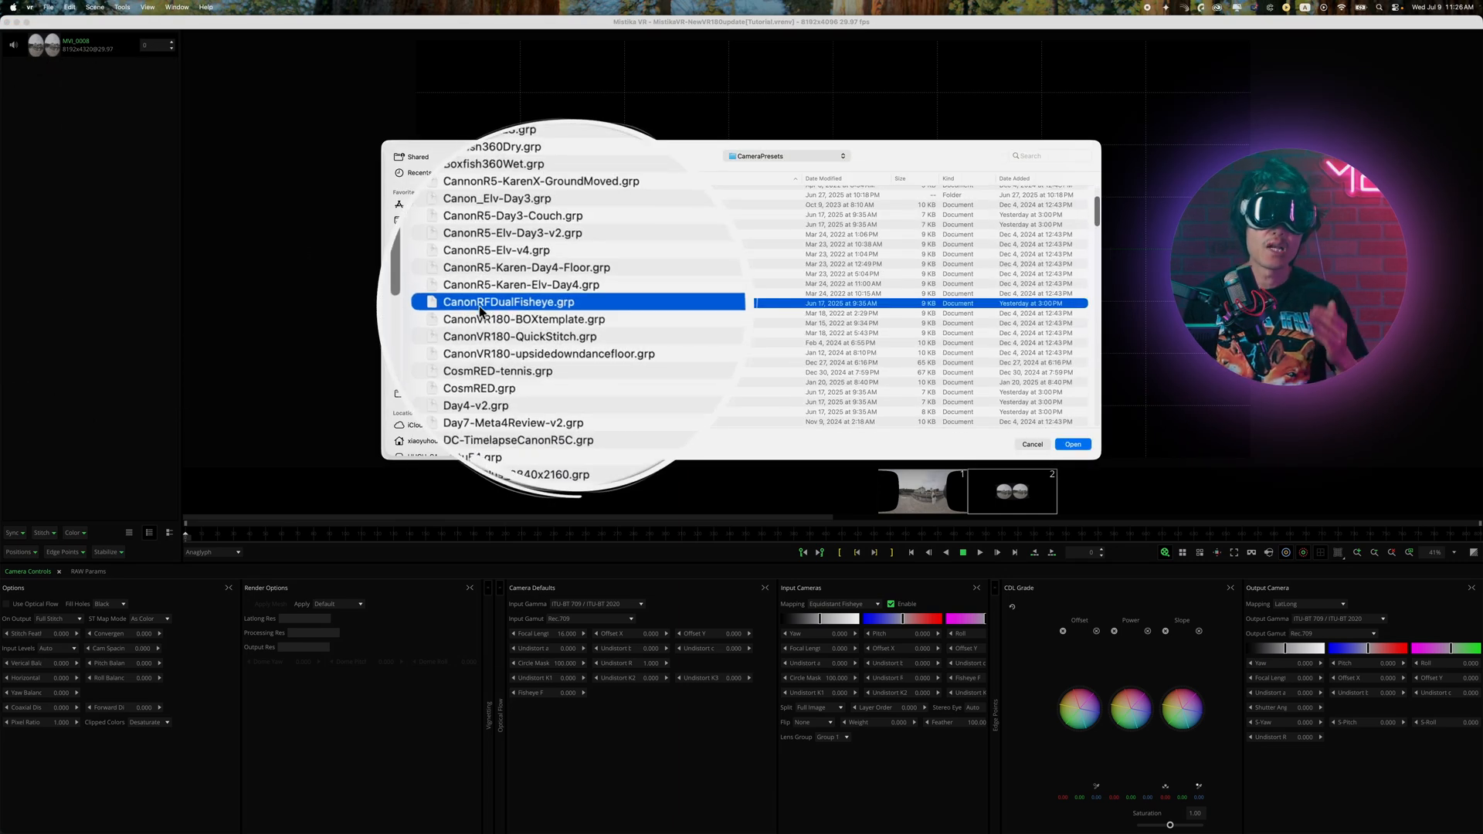
click(1073, 445)
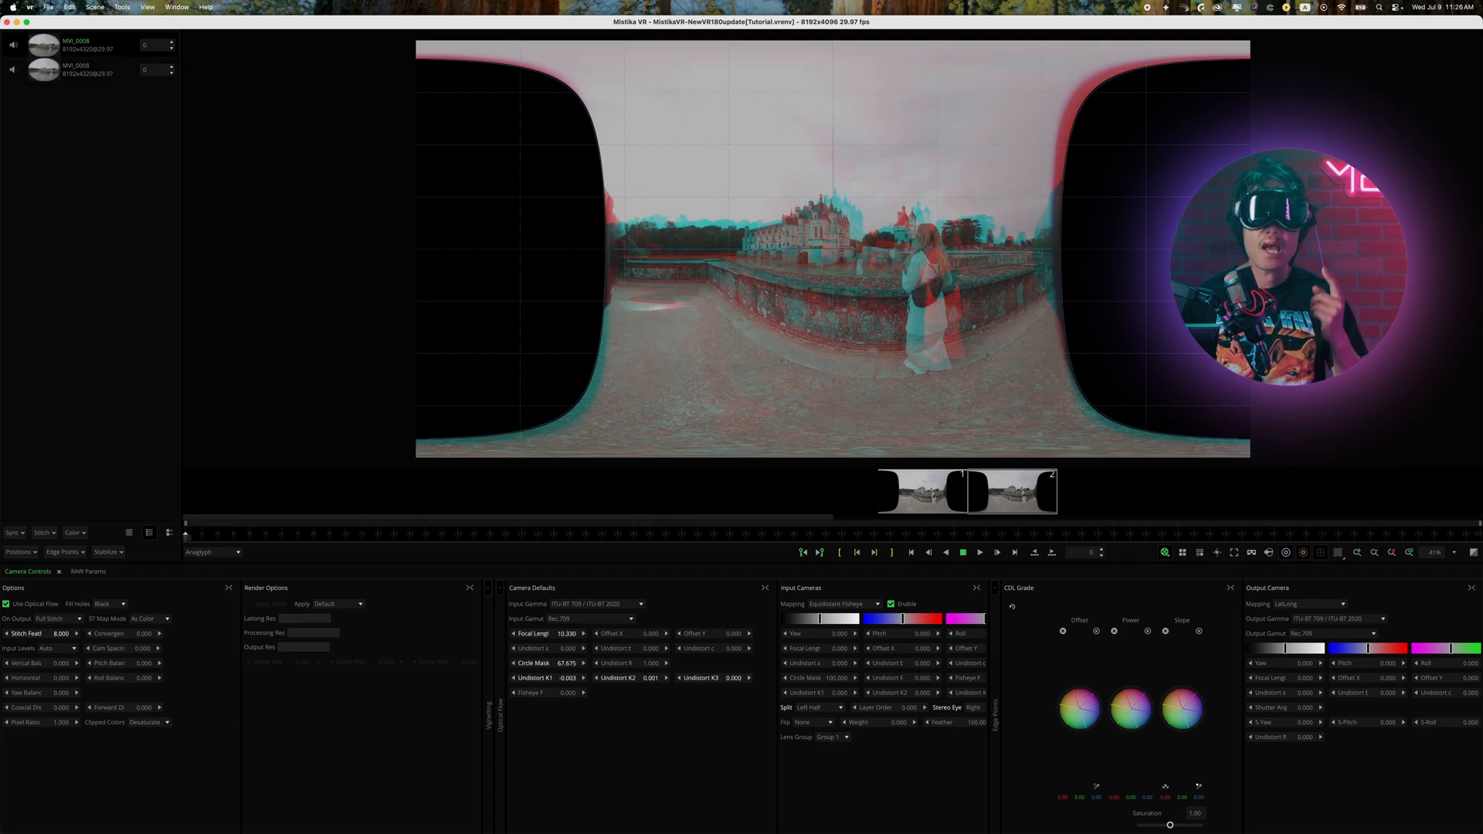
click(1165, 553)
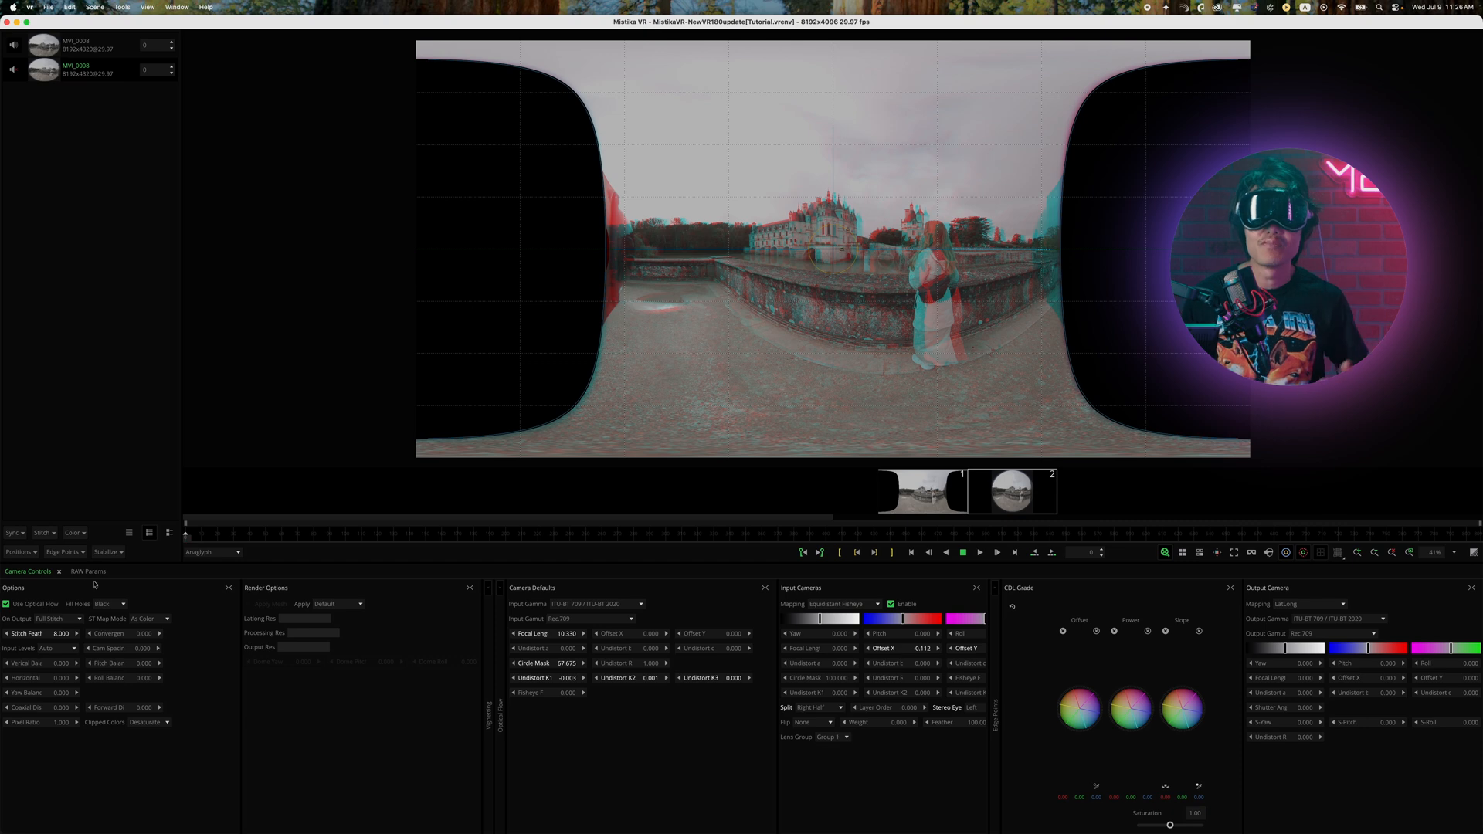
click(45, 531)
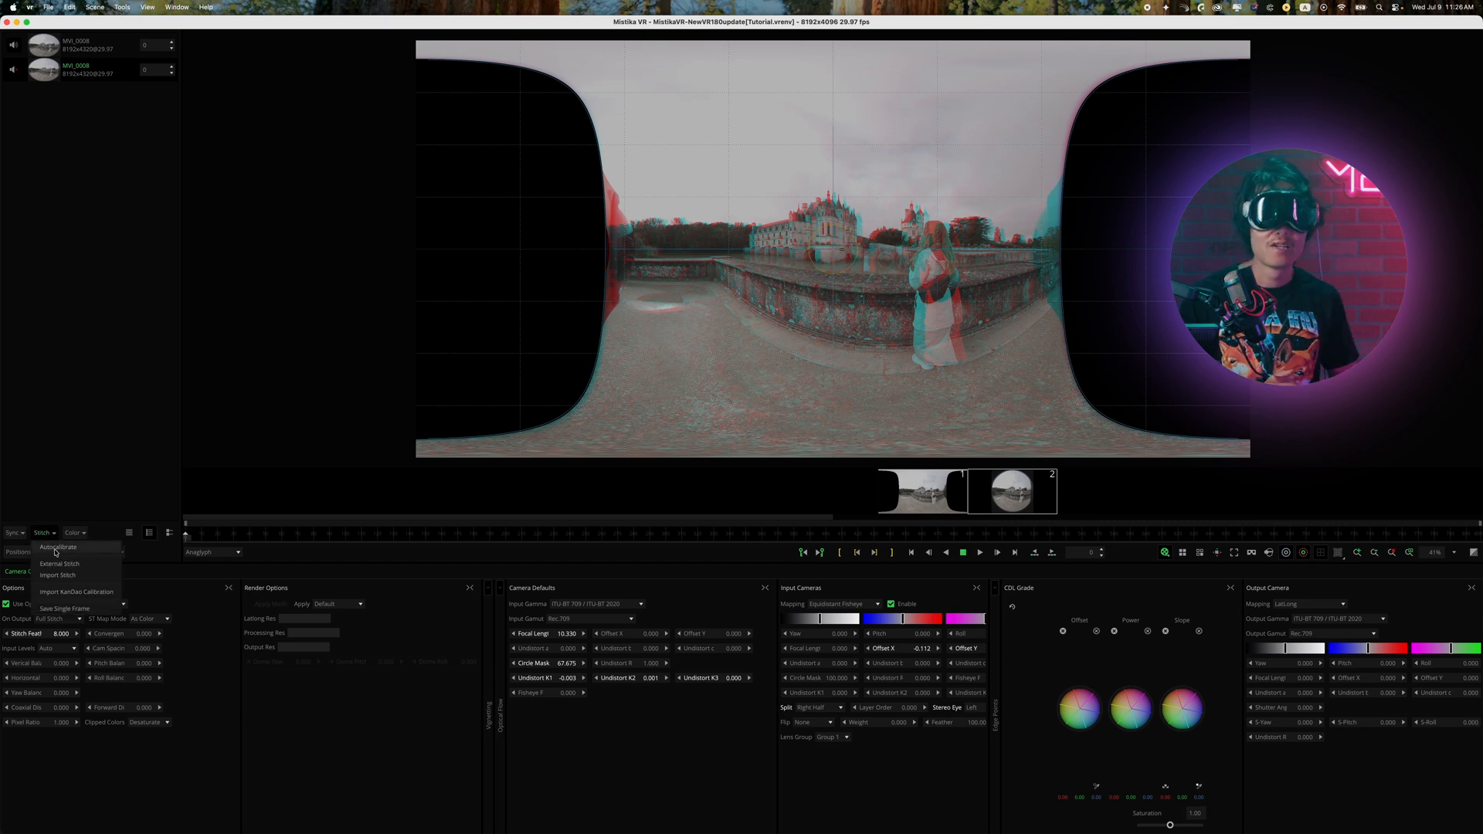
Run Autocalibrate in VR180 mode with 1000 control points, matching camera 2 to camera 1.
click(57, 547)
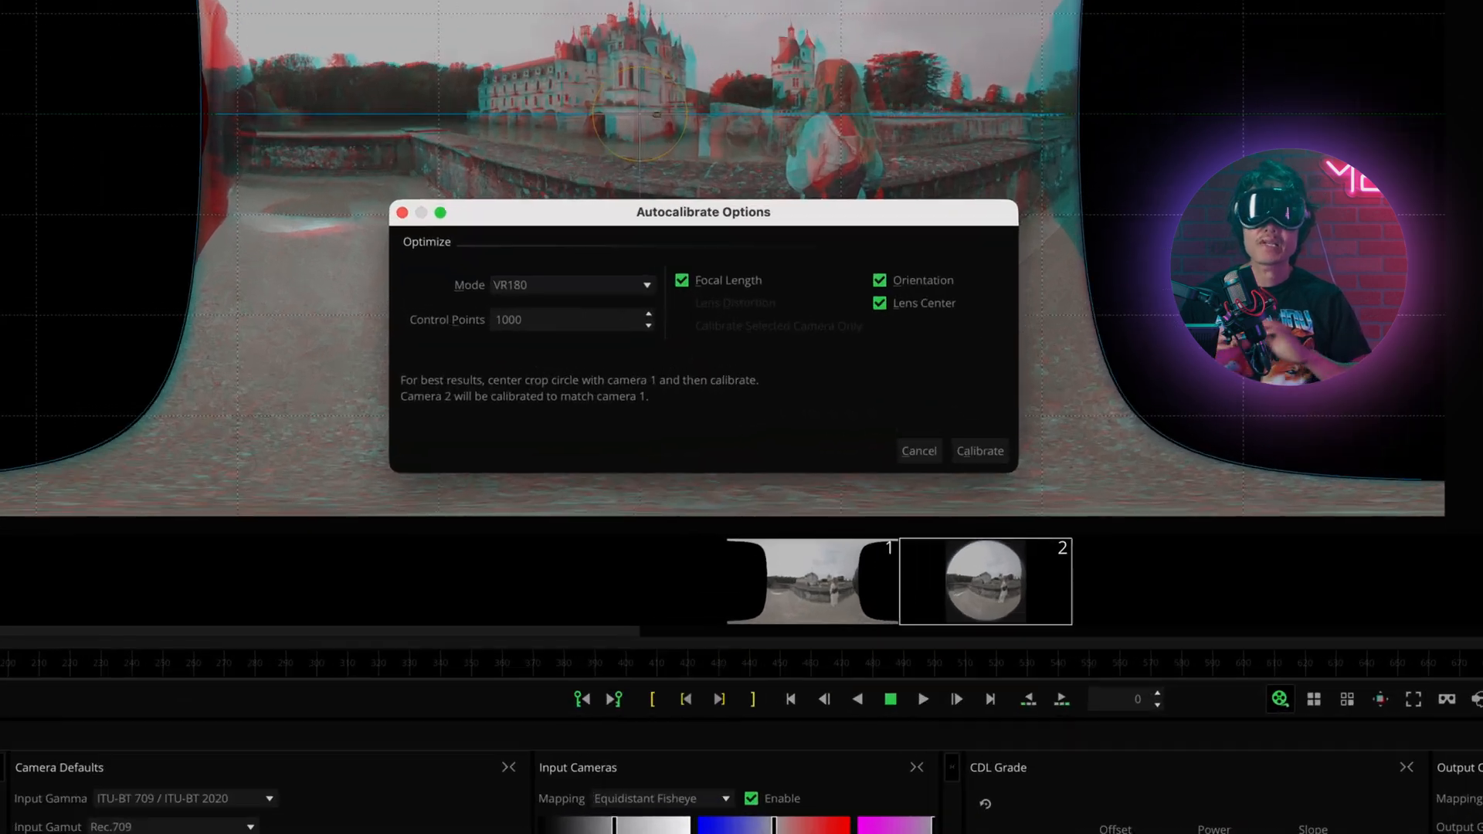
click(567, 284)
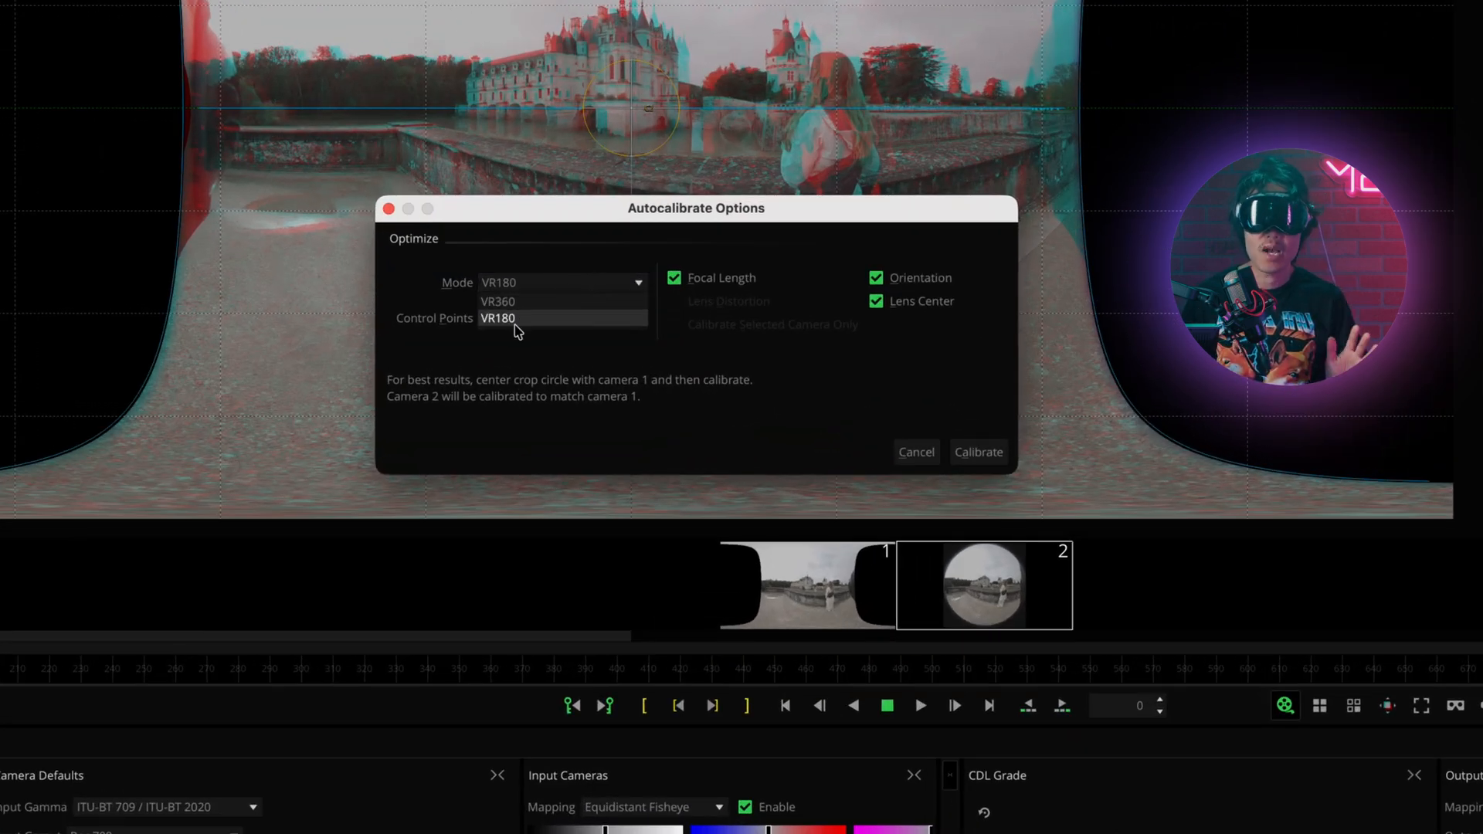
click(496, 318)
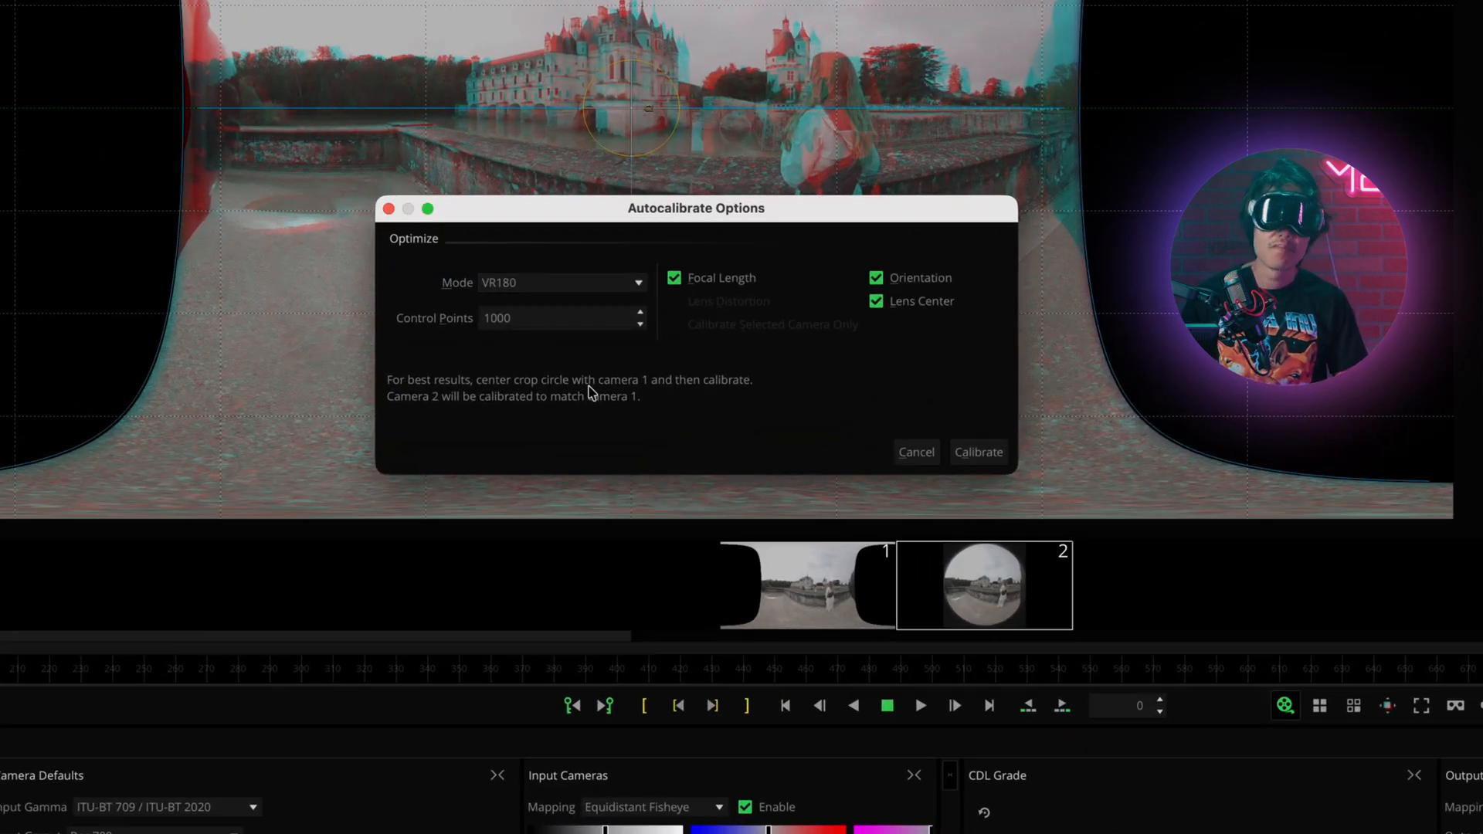
click(978, 451)
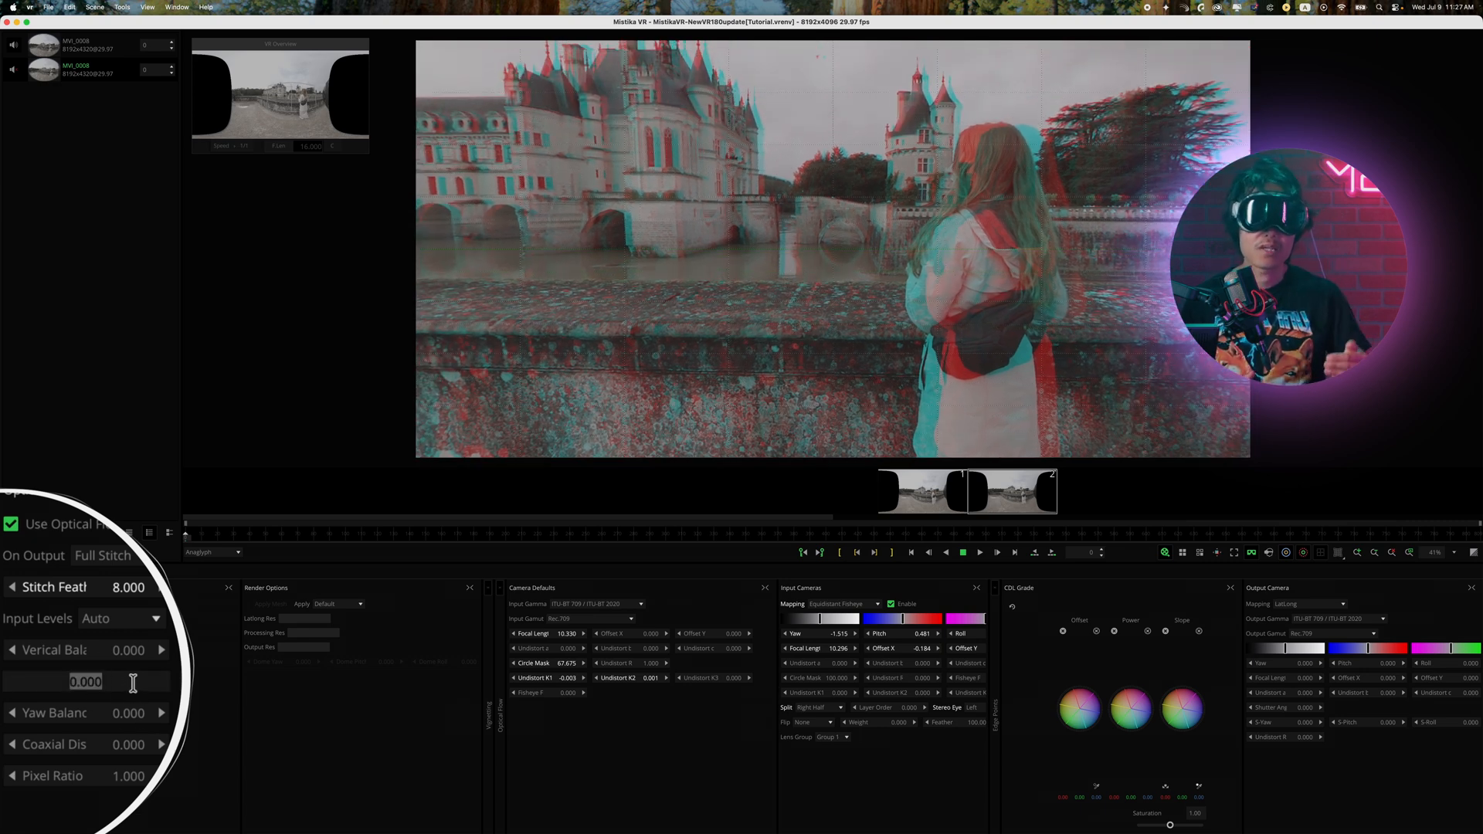
Set the stitch's Horizontal balance to 0.100.
text(0.100)
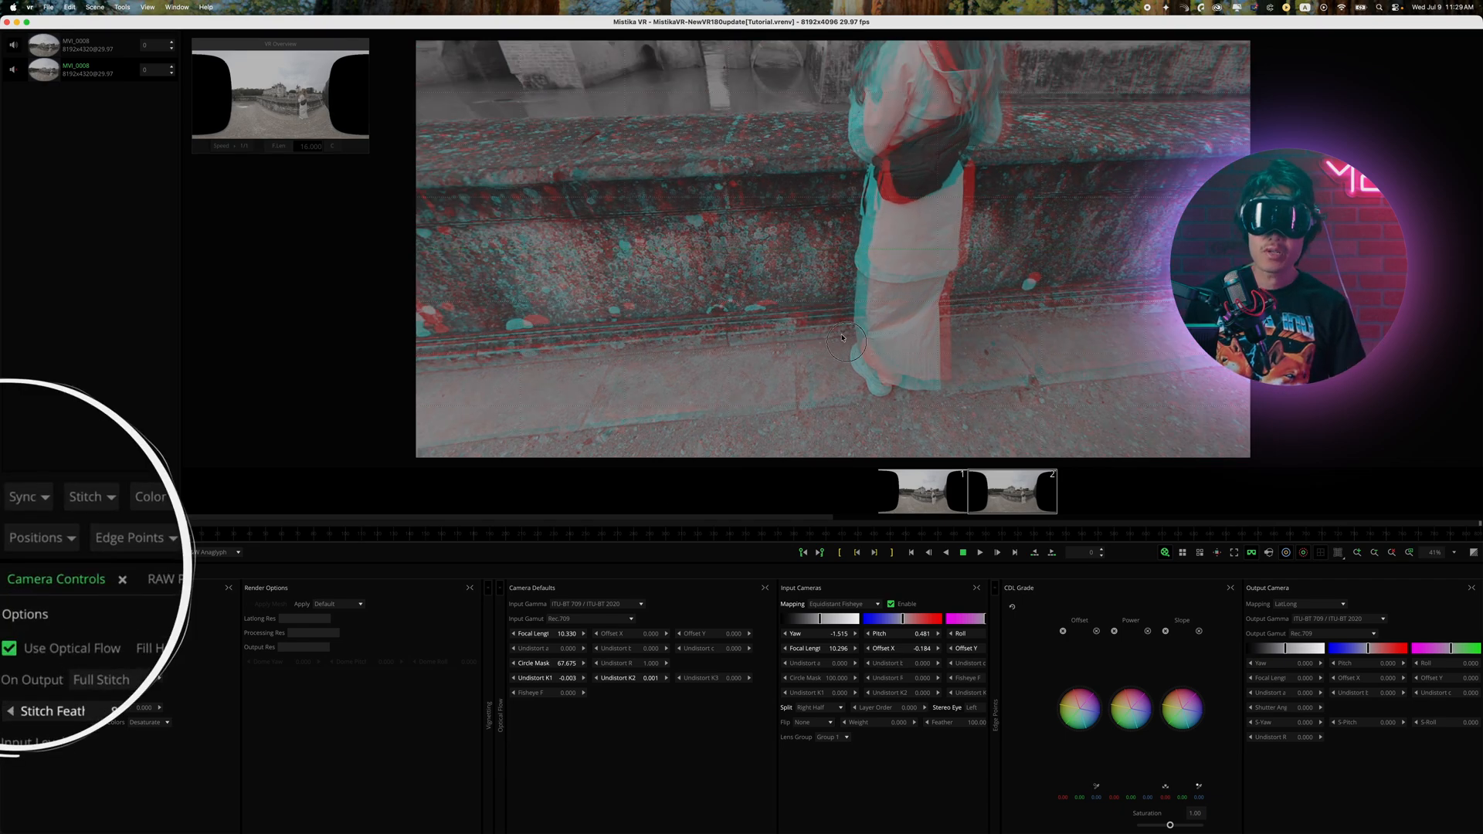
Align the stereo mesh in VR180 mode with High density and Align in Time enabled.
click(35, 538)
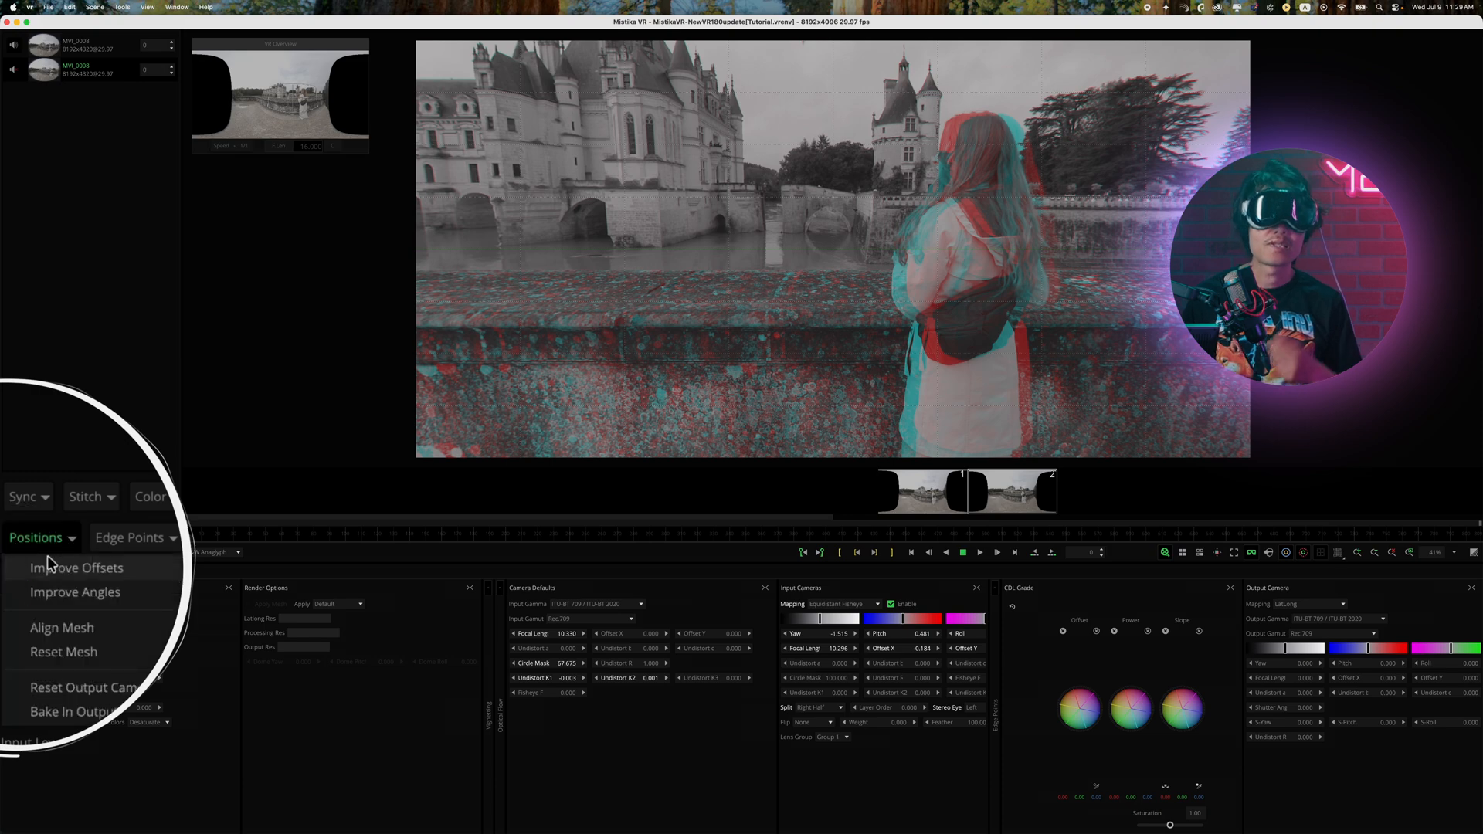
click(62, 627)
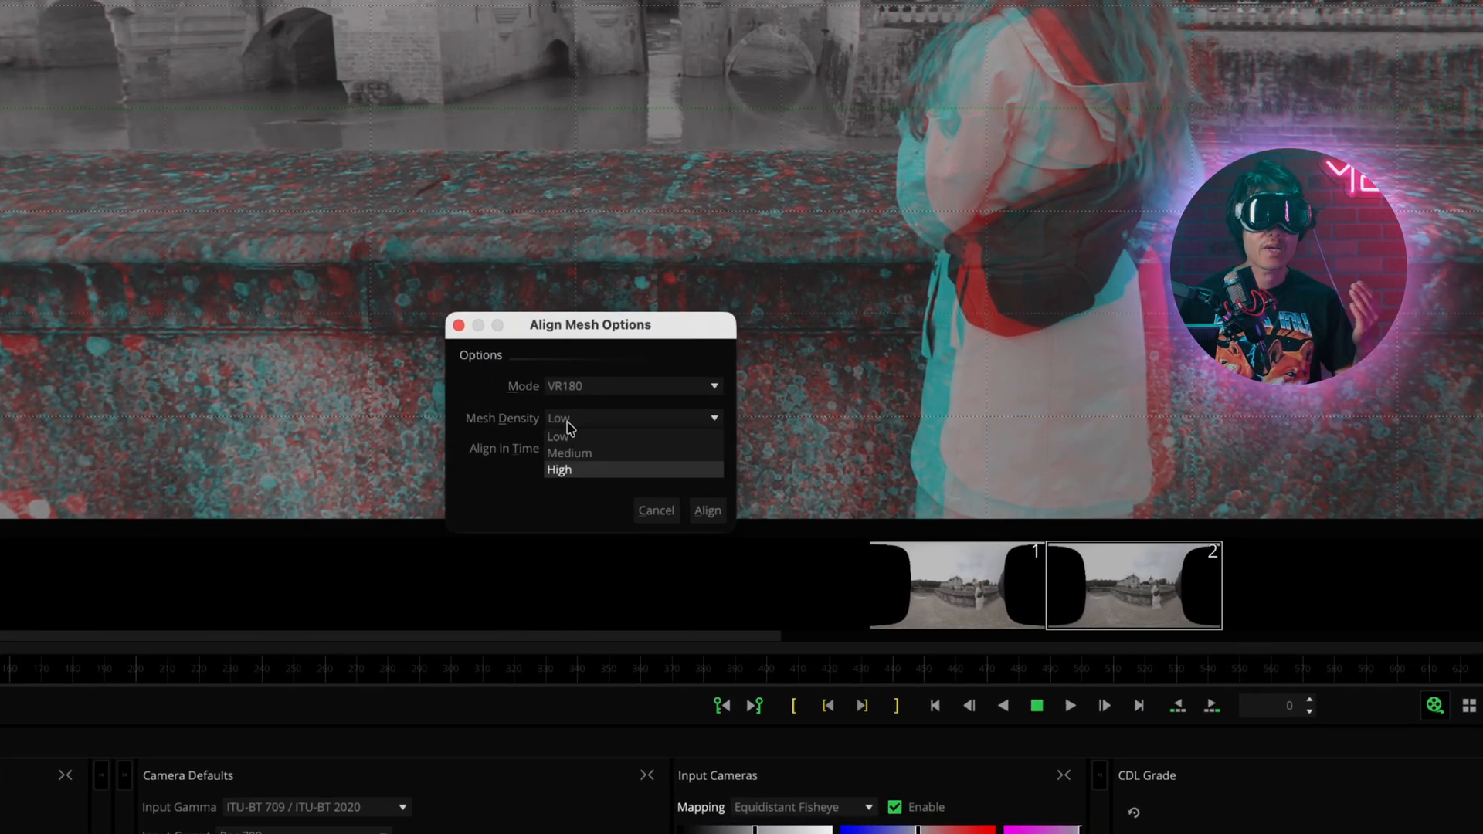
click(559, 470)
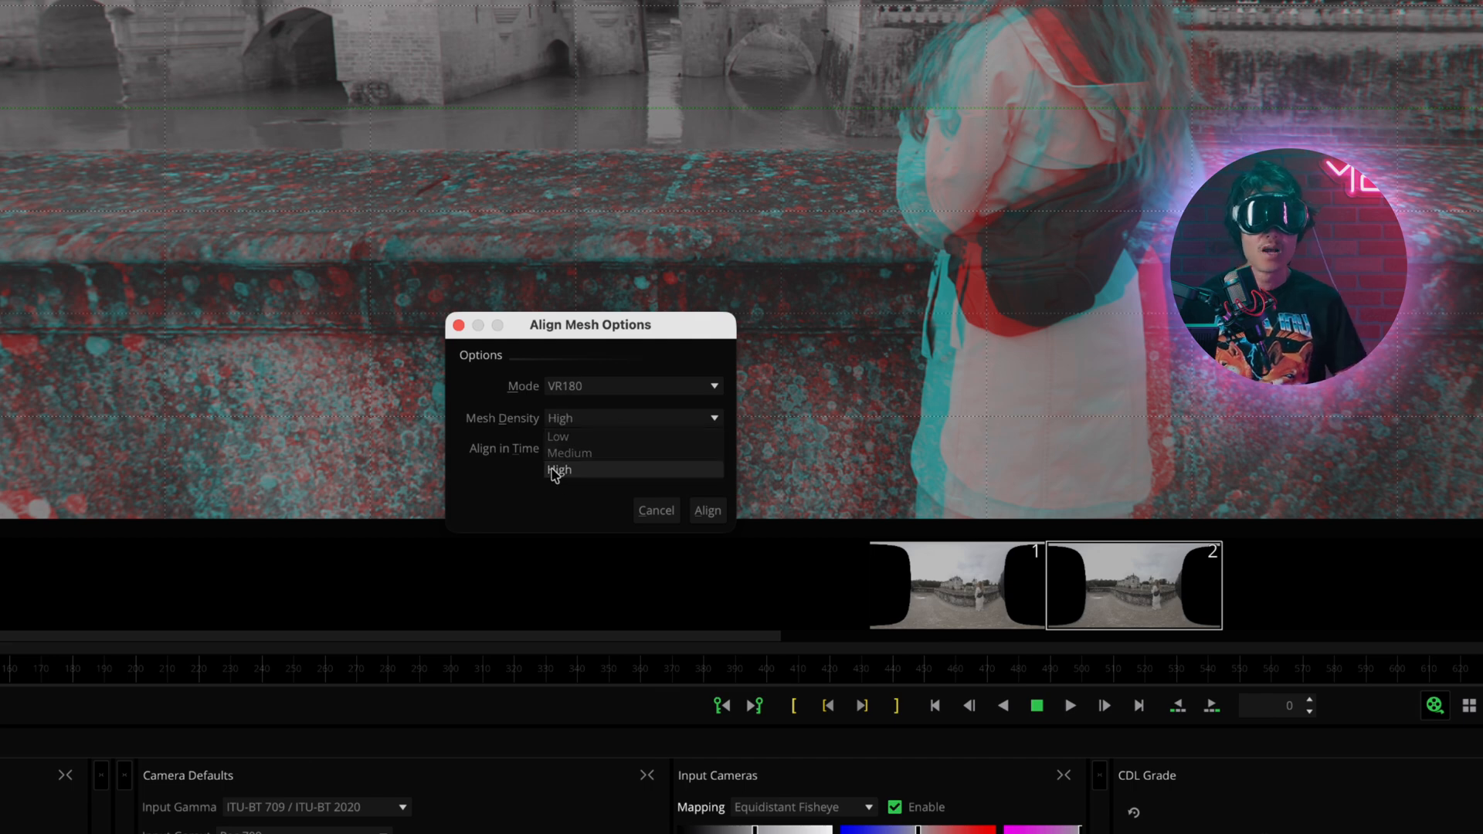
click(559, 469)
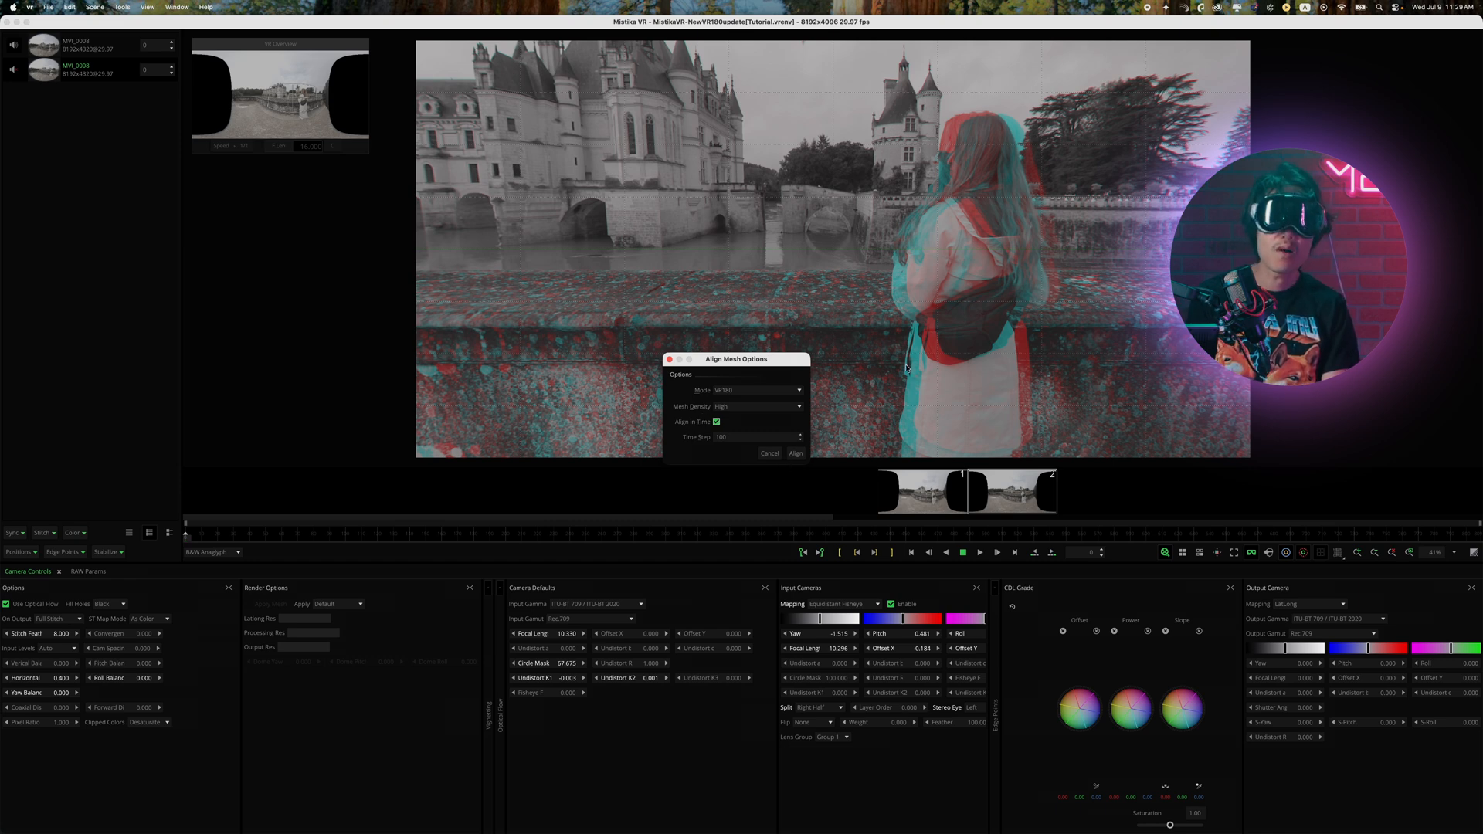
click(795, 452)
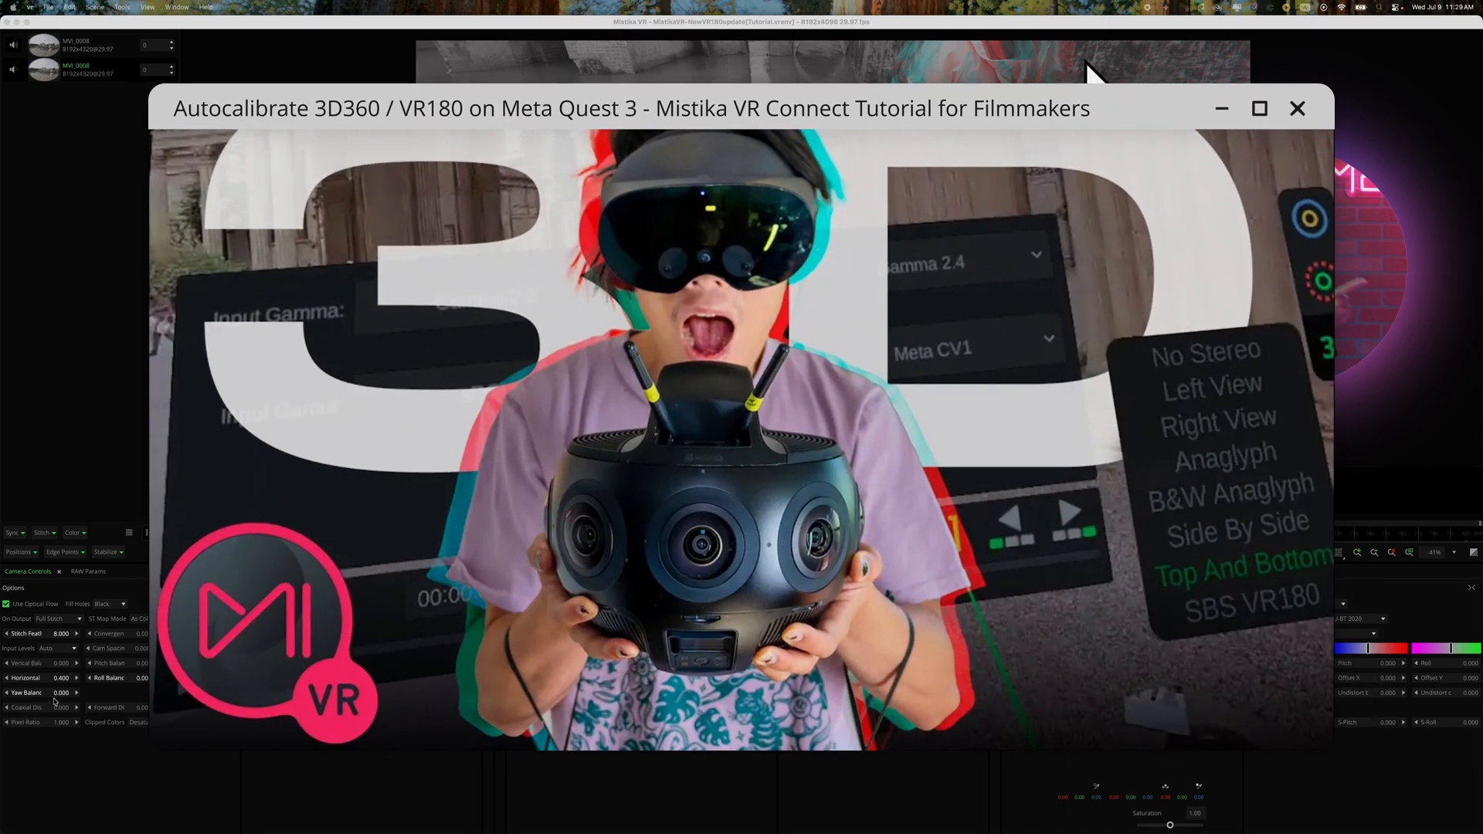
Set the stitch's Yaw Balance to 0.300 in Camera Controls Options.
click(1297, 108)
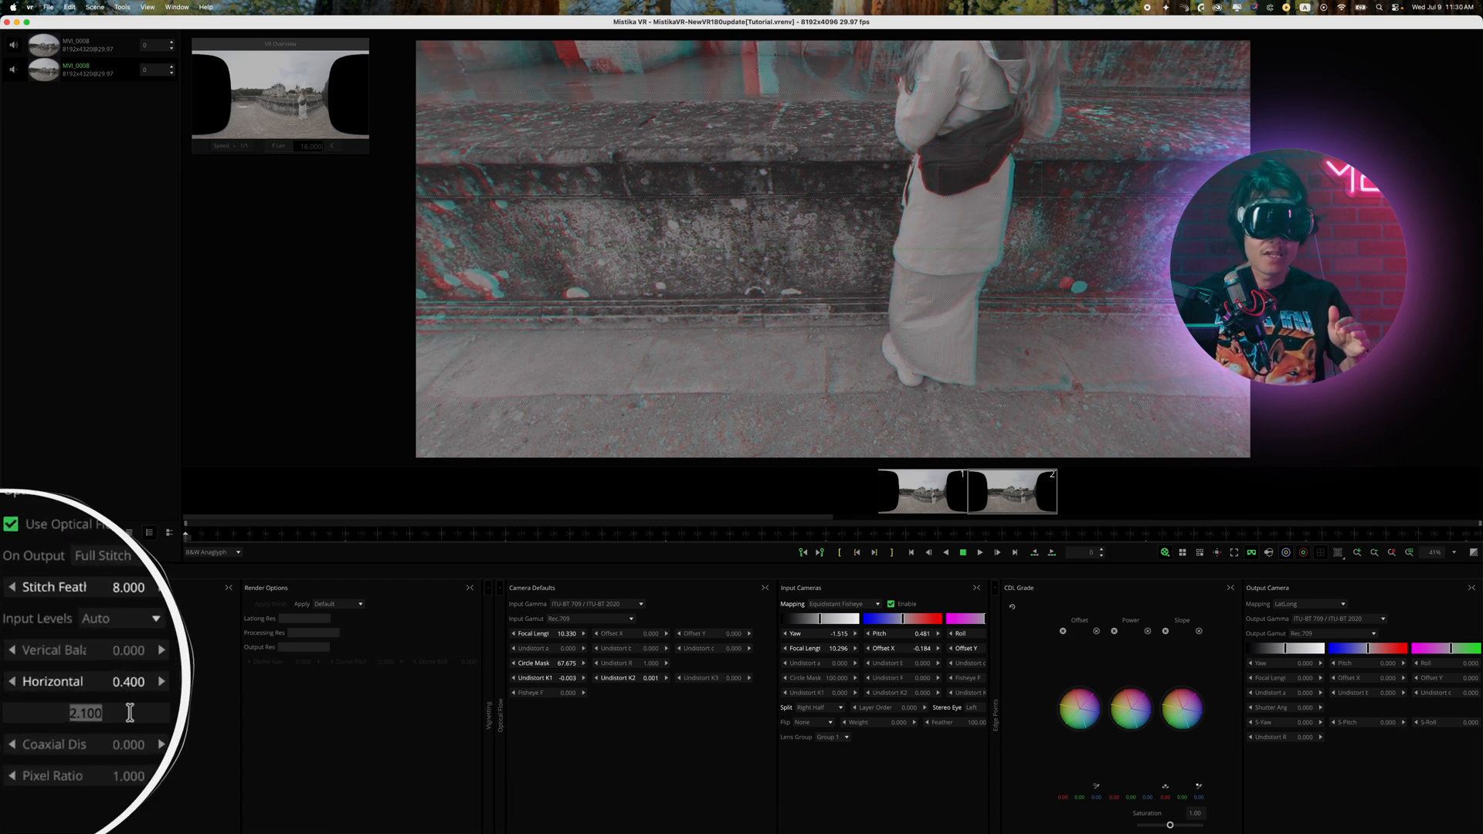
text(0.300)
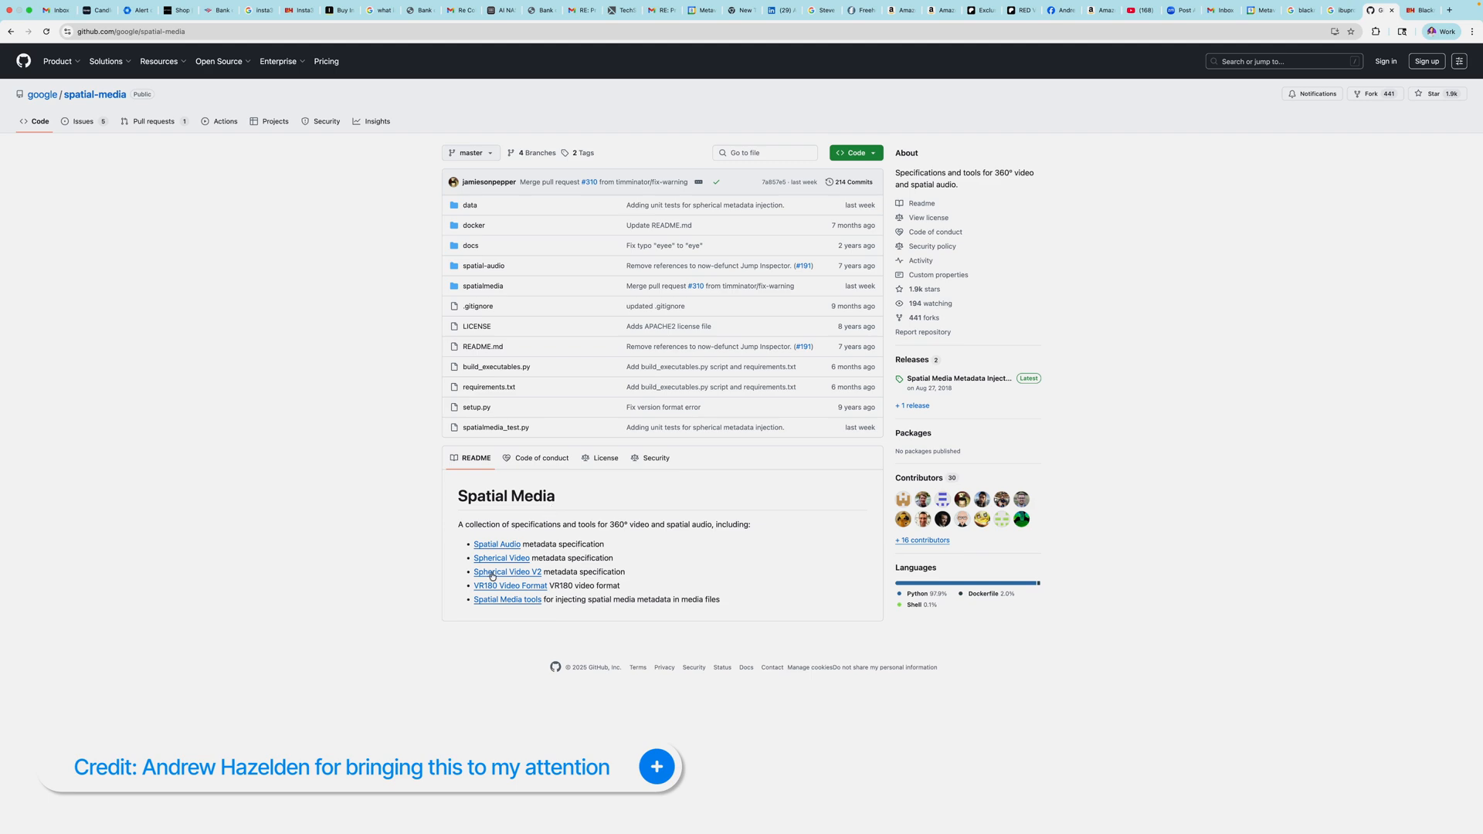
Open the Spherical Video V2 spec and search for 'mesh' down to the Mesh Box definition.
click(507, 571)
text(mesh)
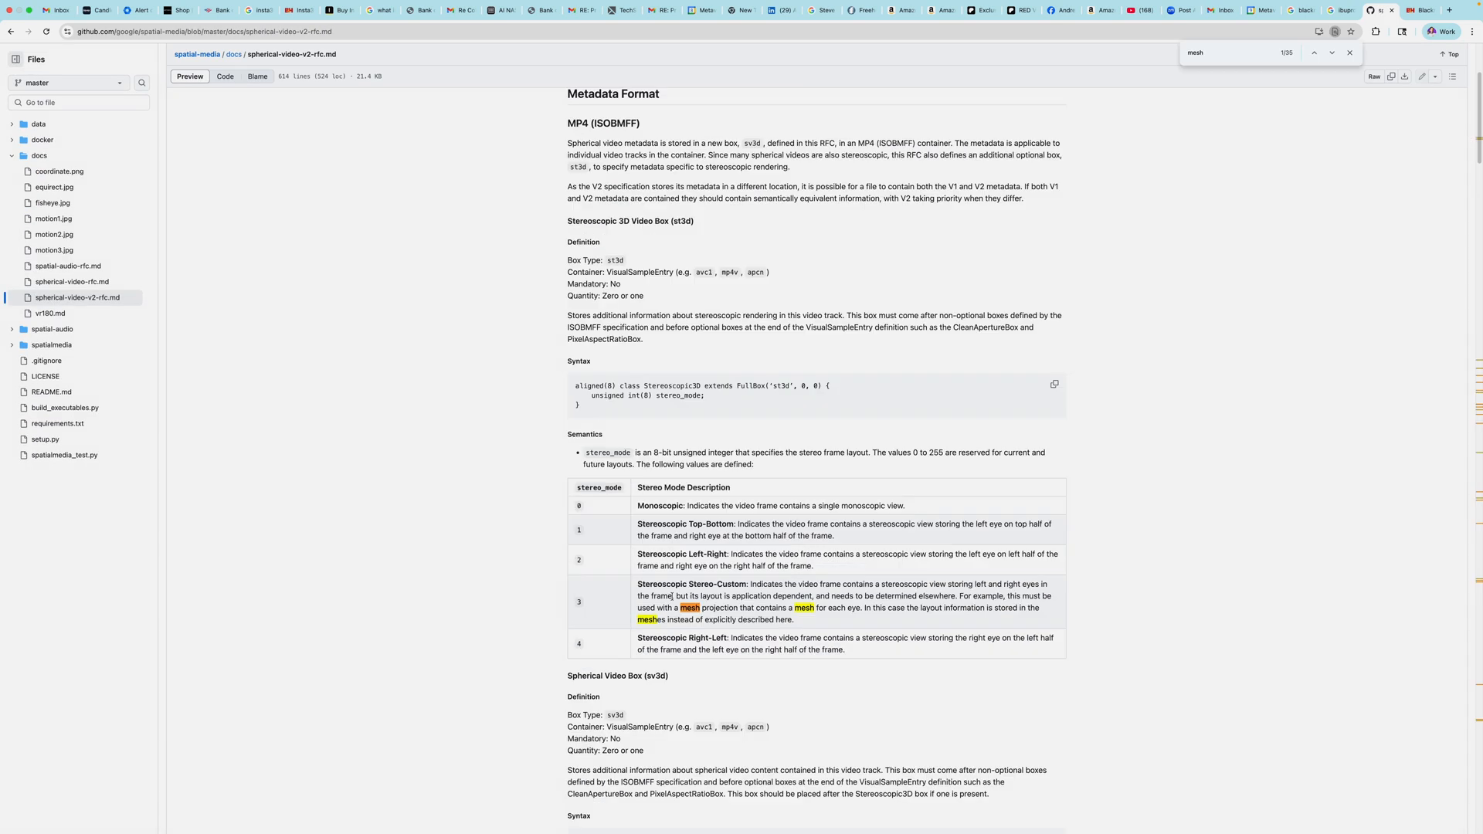
drag(638, 584, 804, 597)
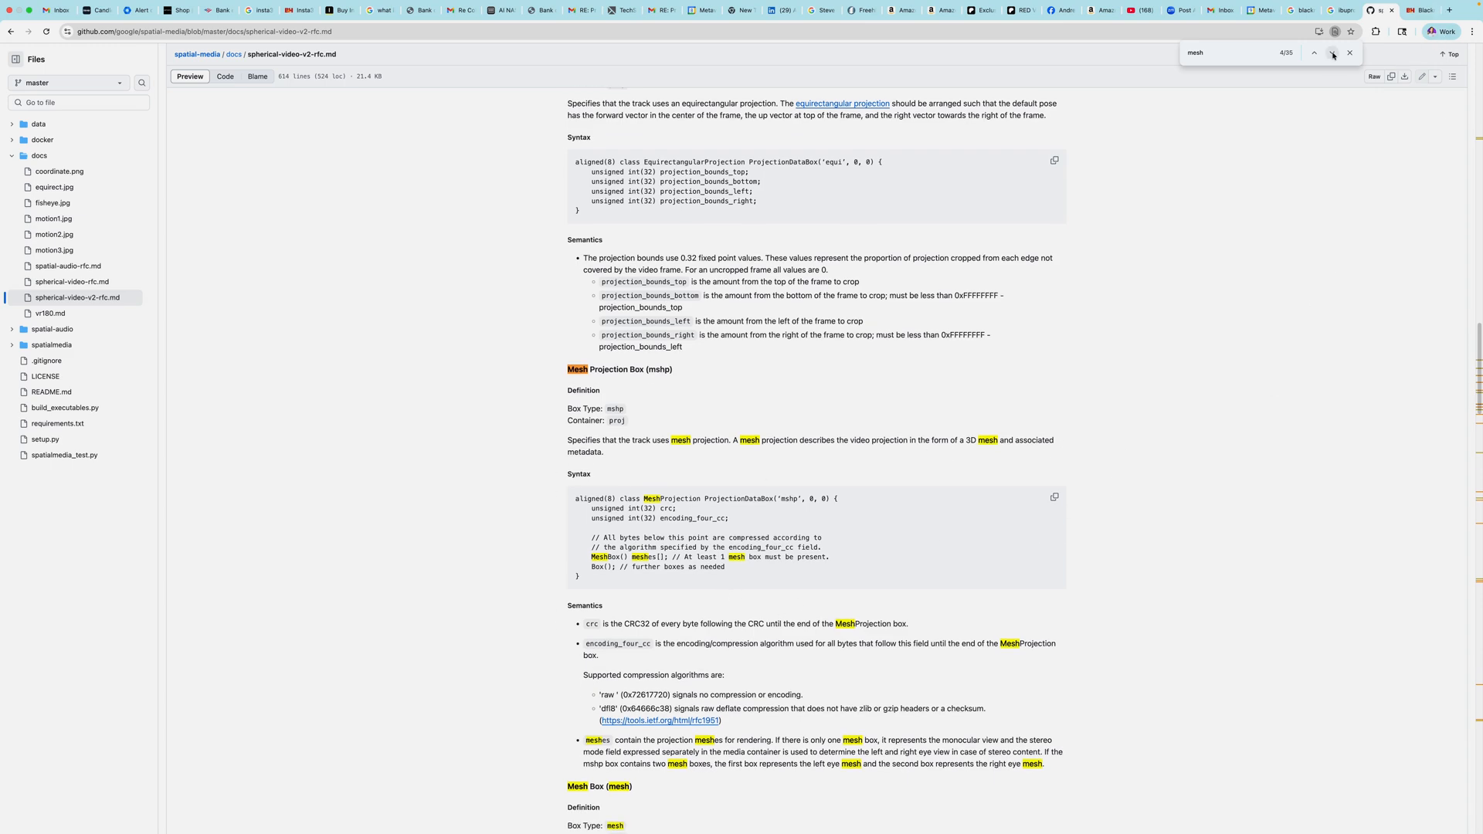
click(1330, 53)
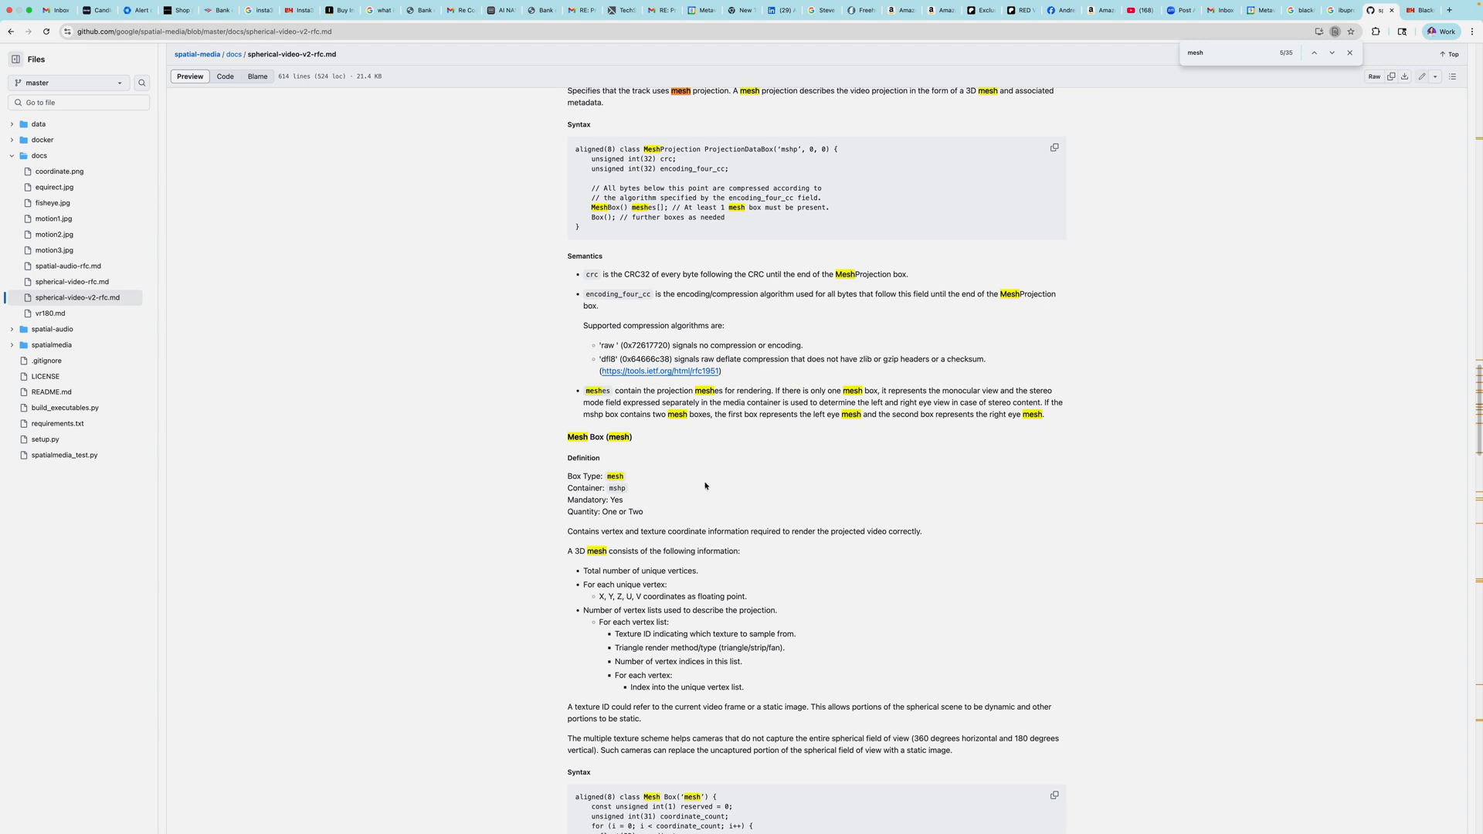
scroll(down, 3)
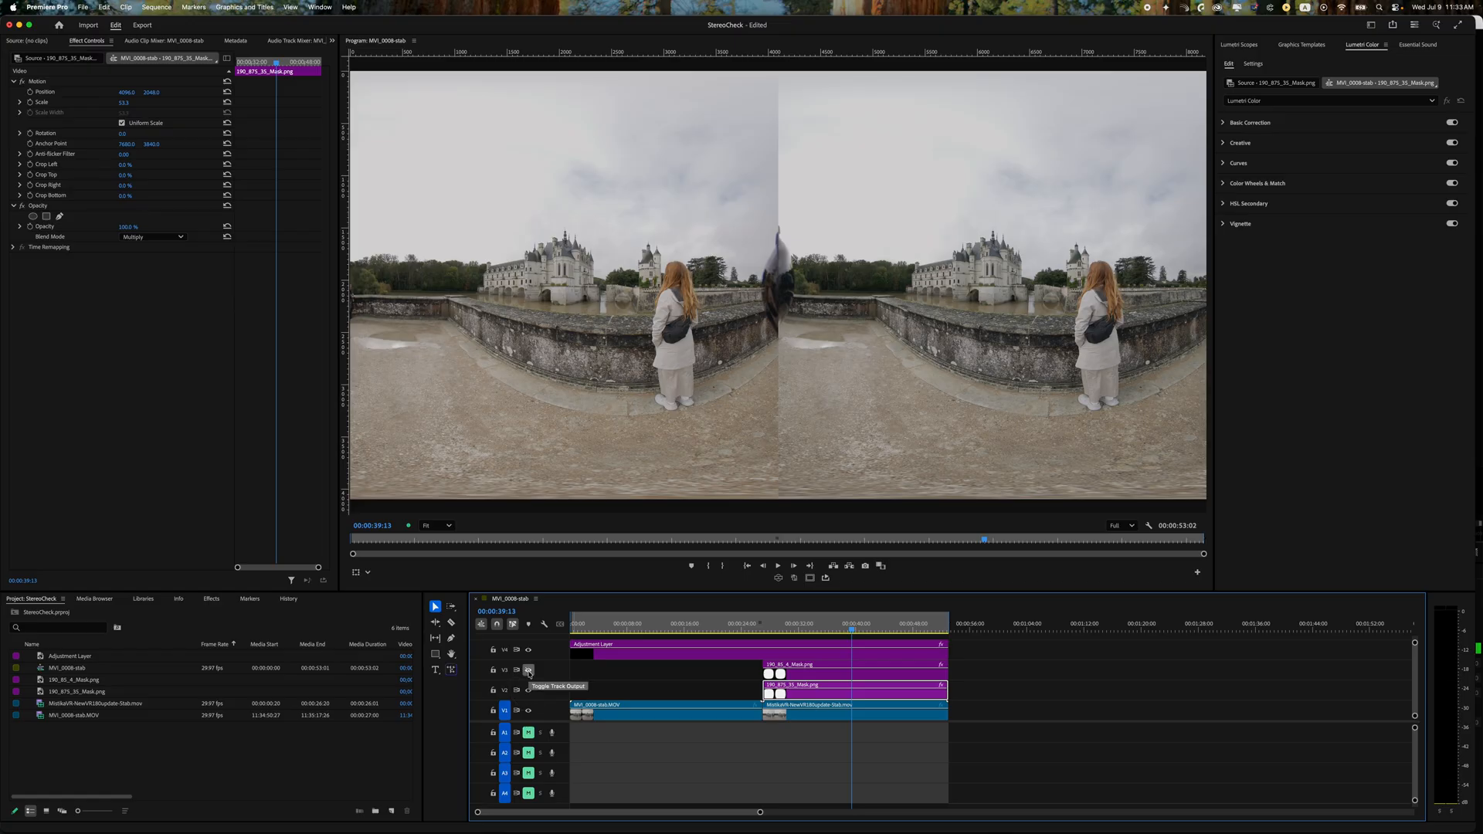
Enable track output on the mask image layer above the side-by-side stereo clip.
click(529, 671)
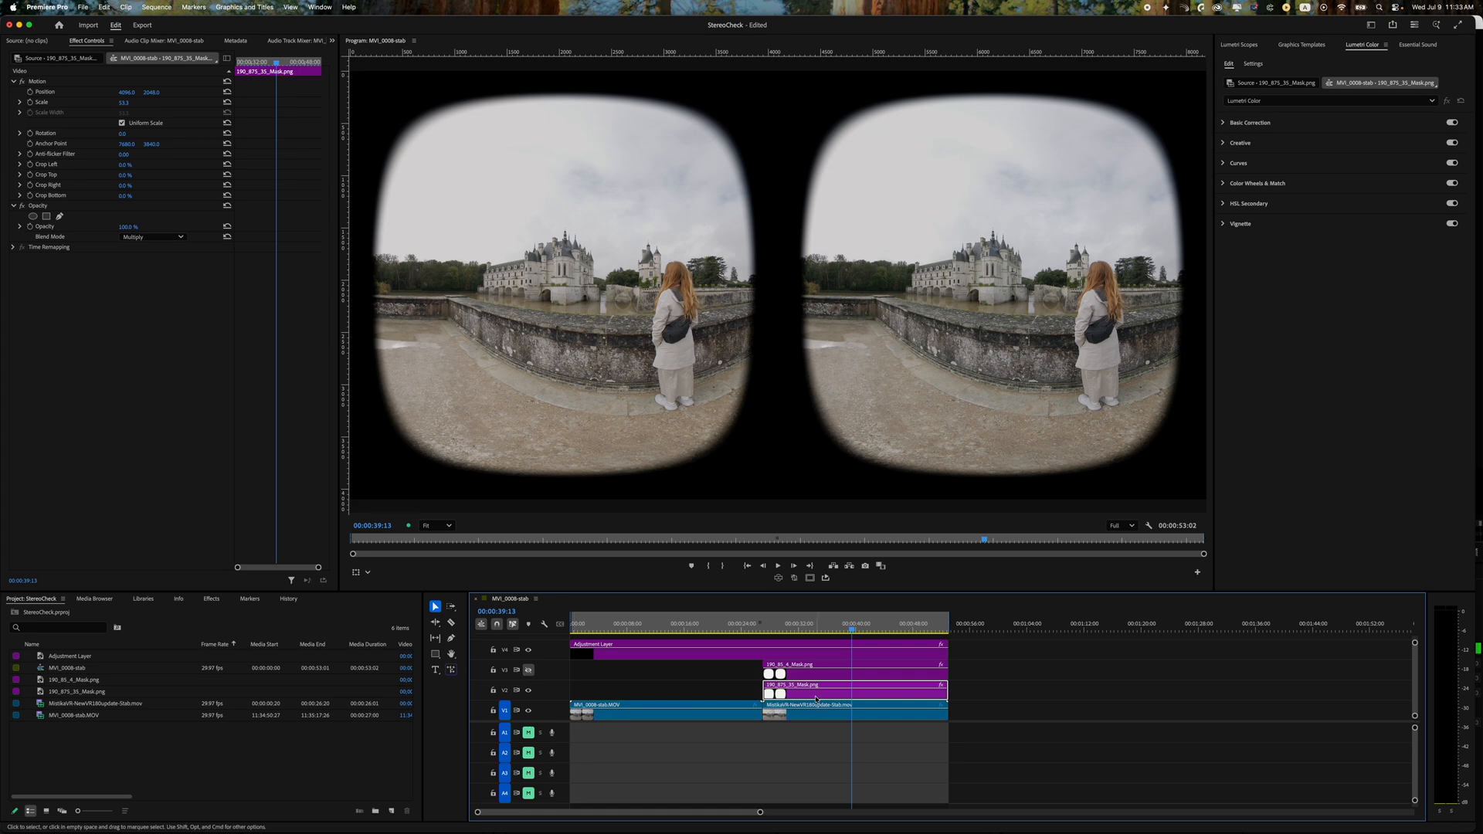
Set the goggle-shaped mask's Opacity blend mode to Multiply over the stereo clip.
right_click(816, 699)
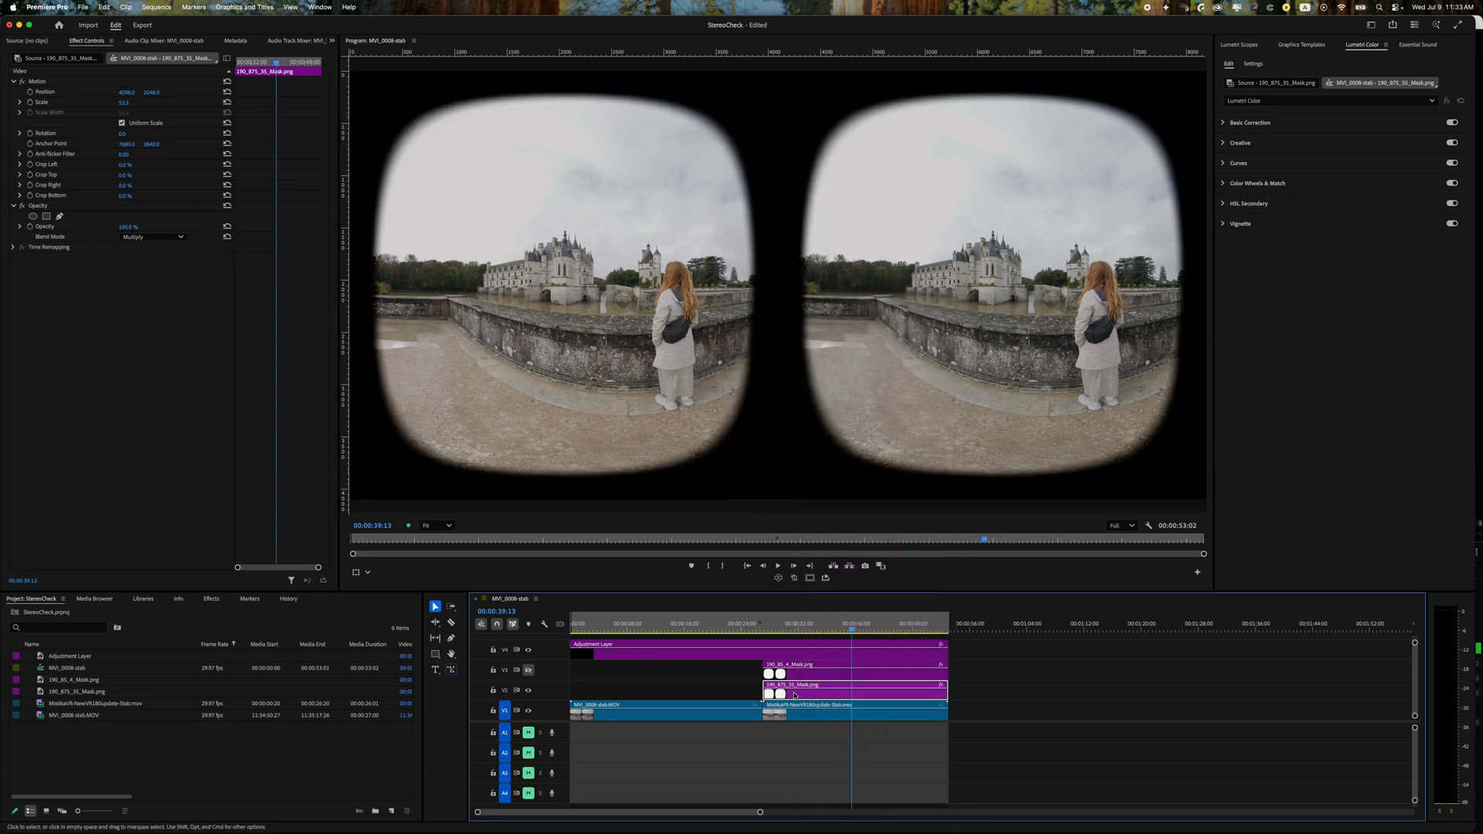
click(153, 237)
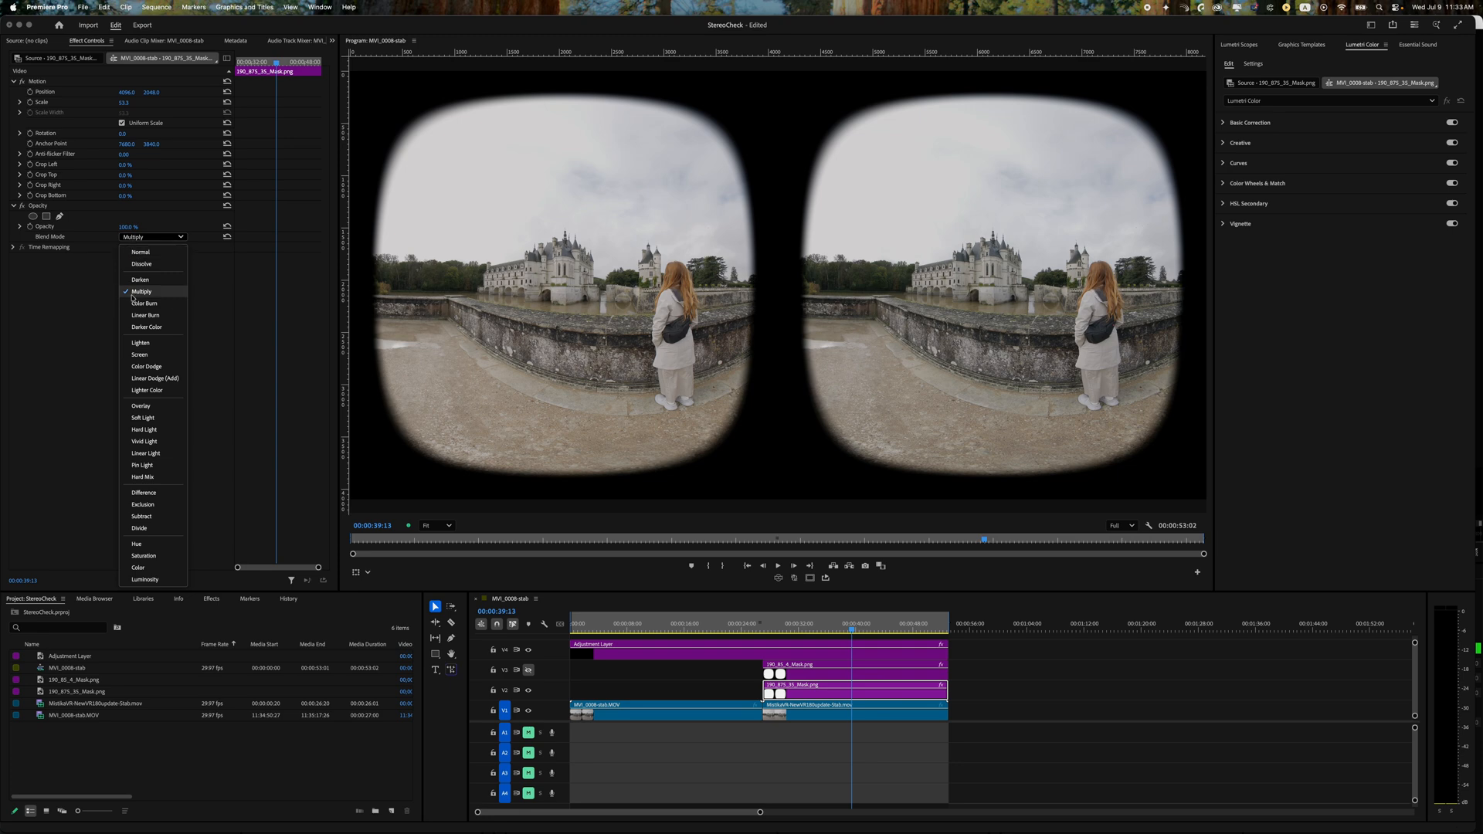
click(141, 292)
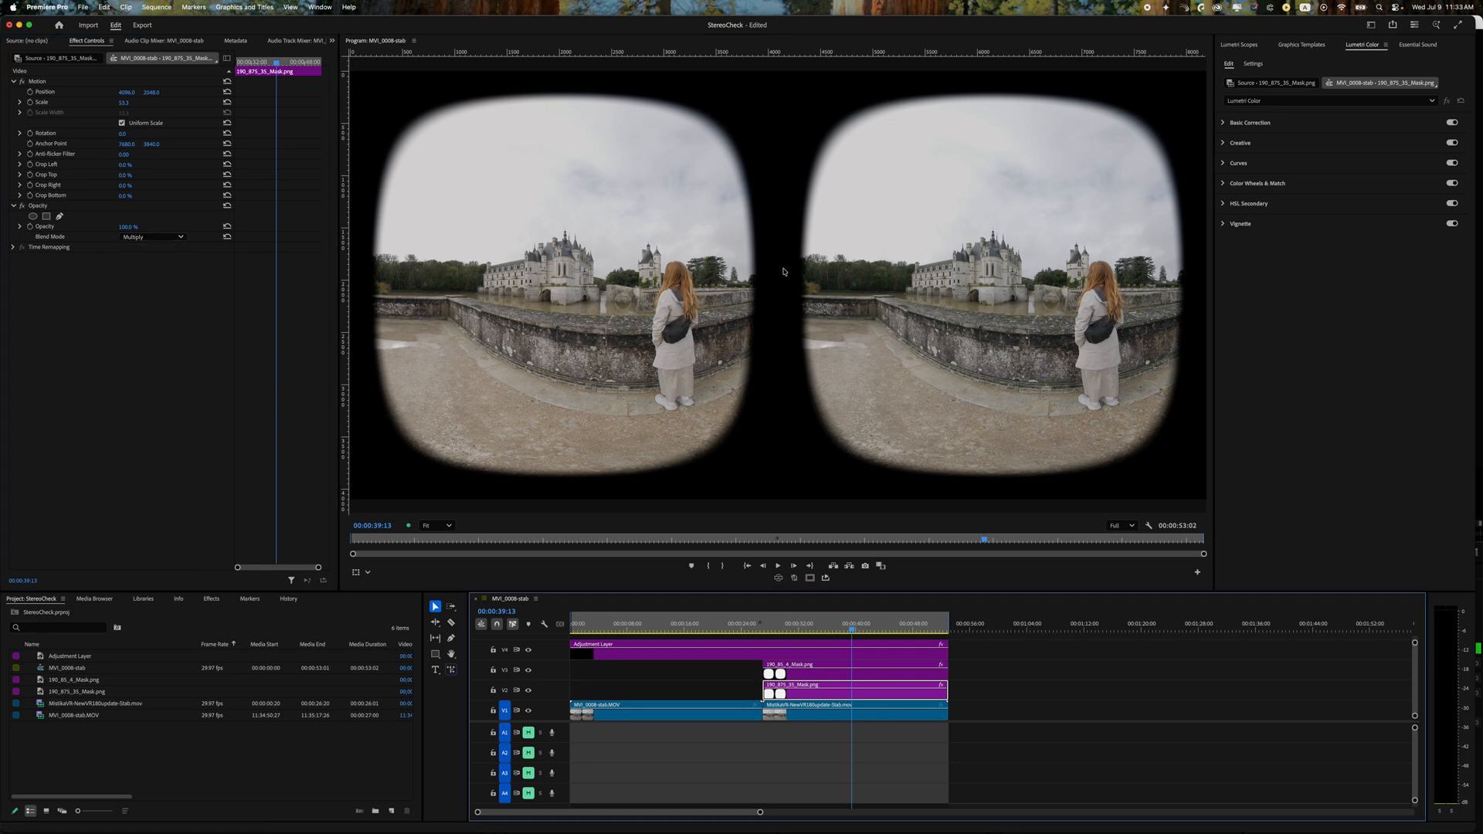
mouse_move(748, 289)
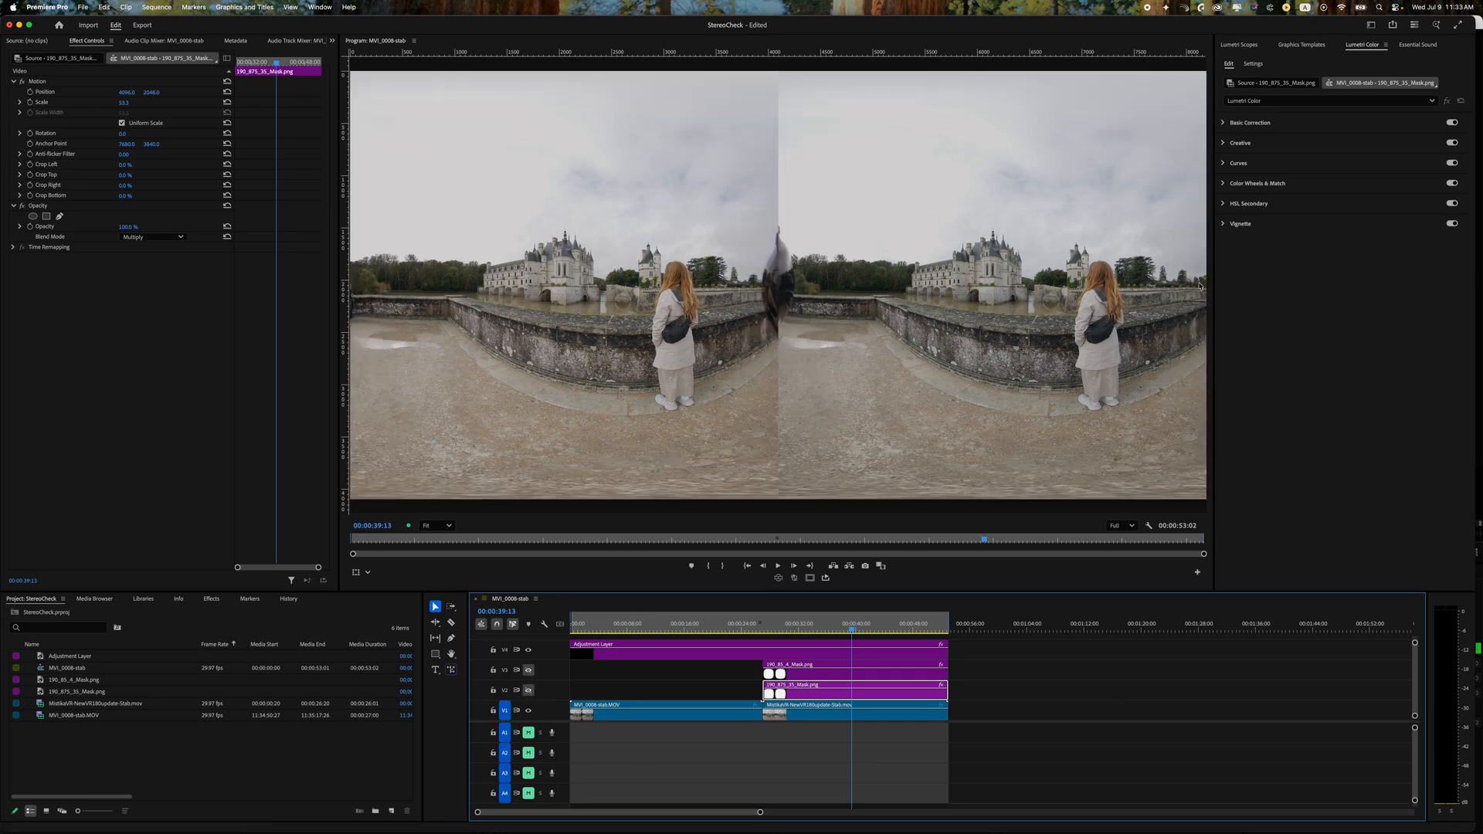
mouse_move(542, 676)
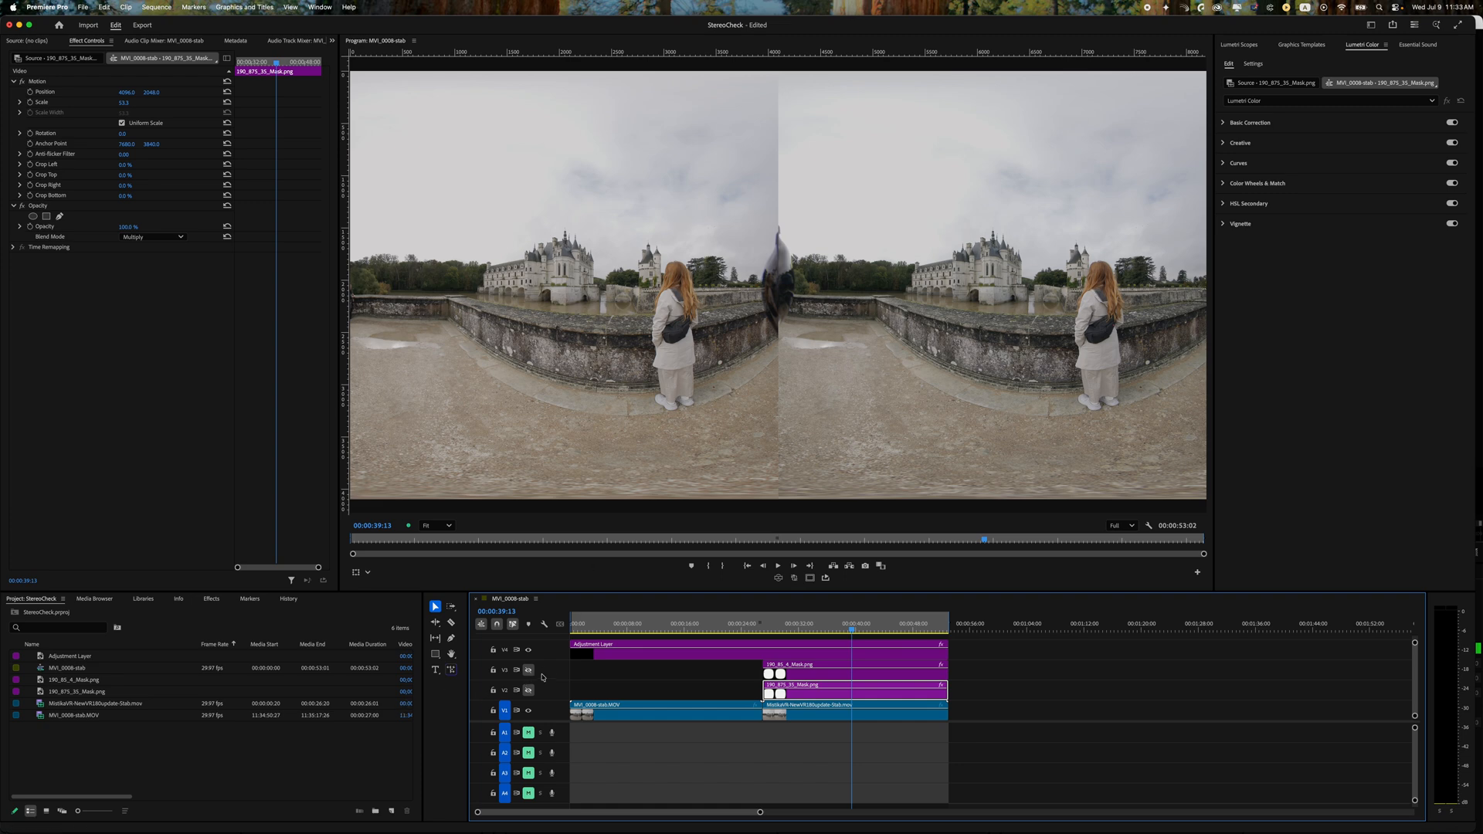
mouse_move(368, 306)
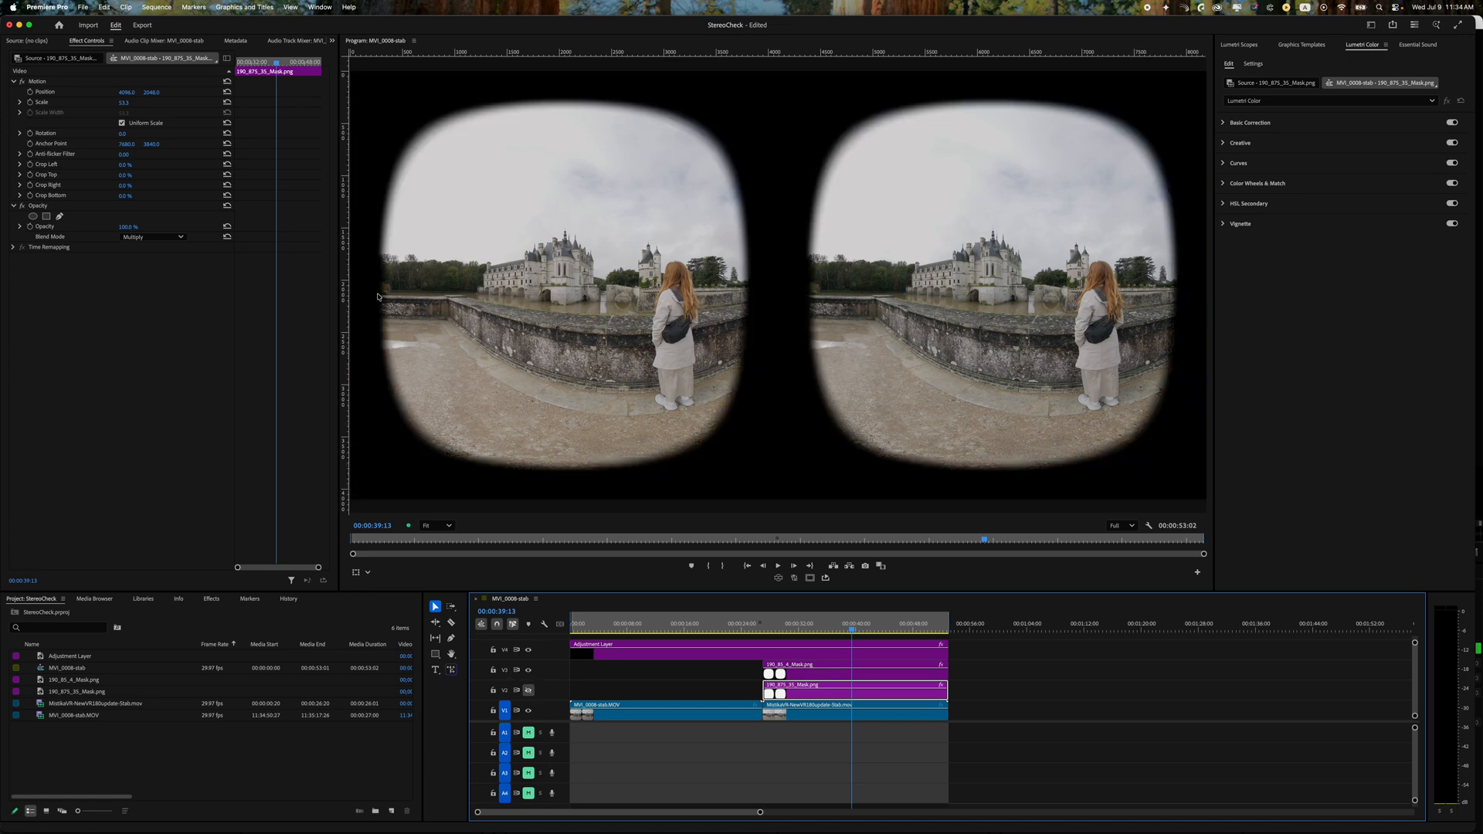
mouse_move(827, 465)
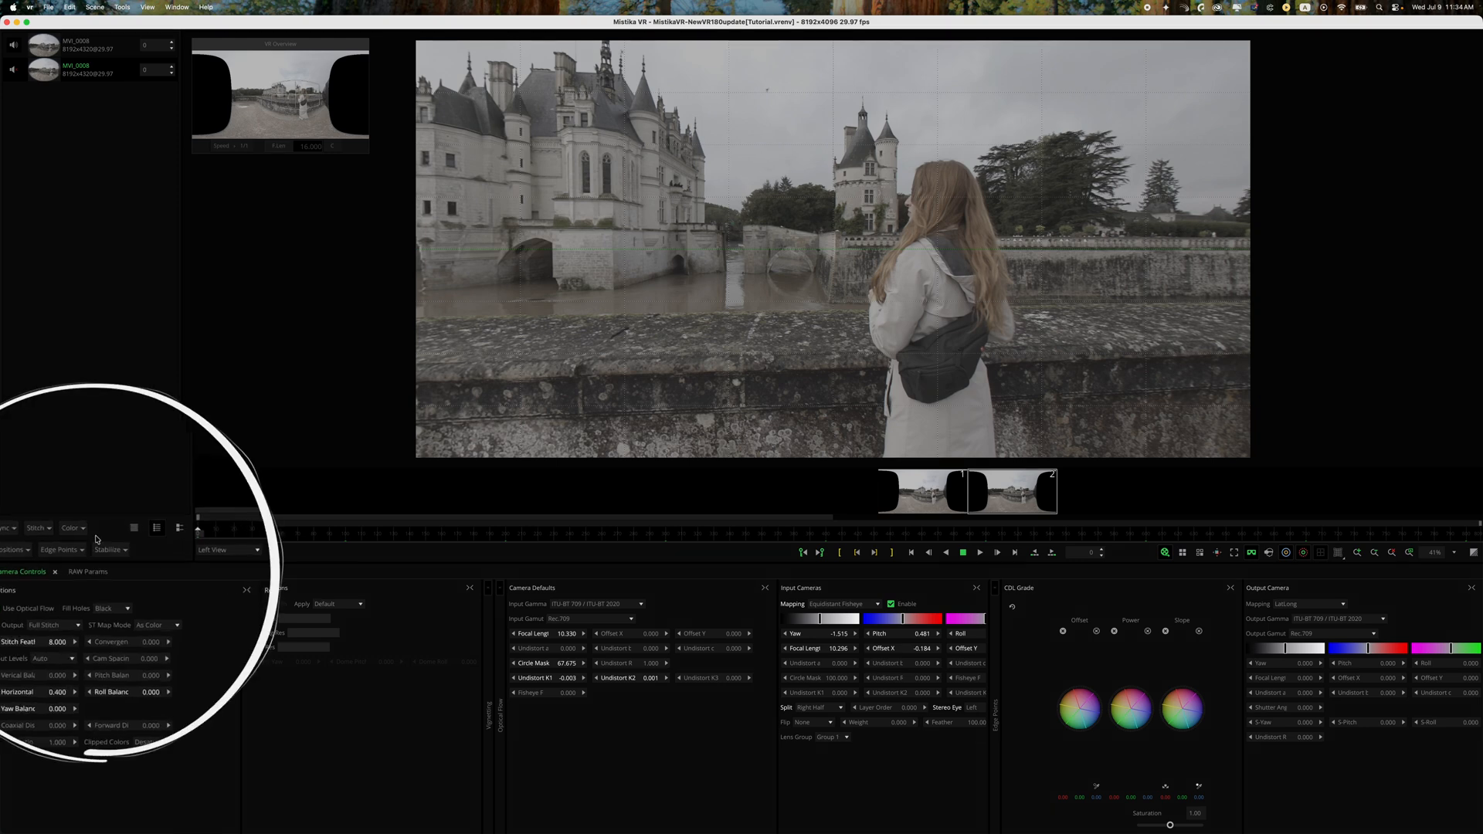
Run Match Color In Time so luminance is matched across cameras over time.
click(106, 548)
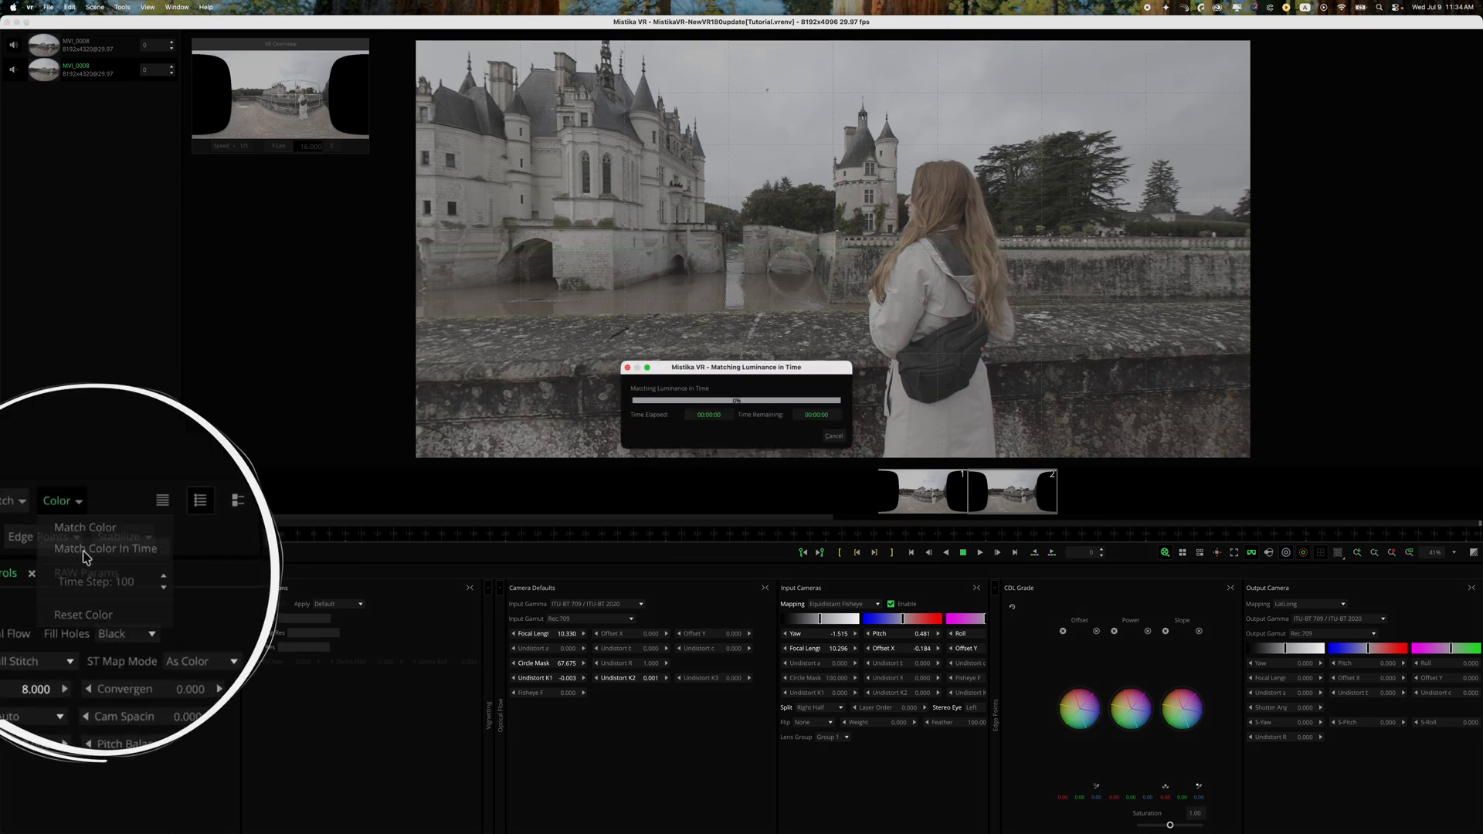
click(107, 548)
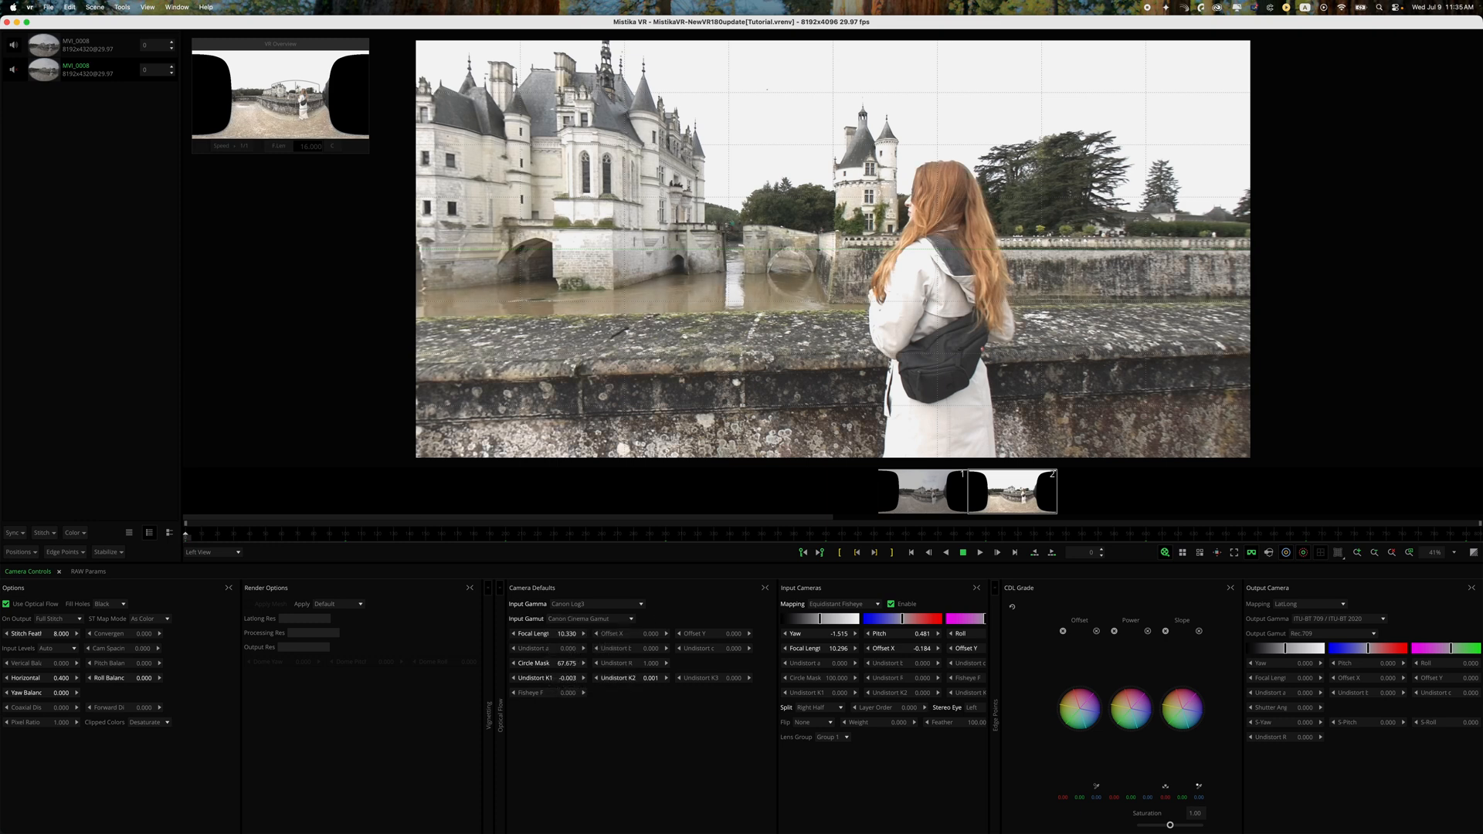
Choose a new Output Gamma curve for the output camera to restore contrast.
click(1343, 618)
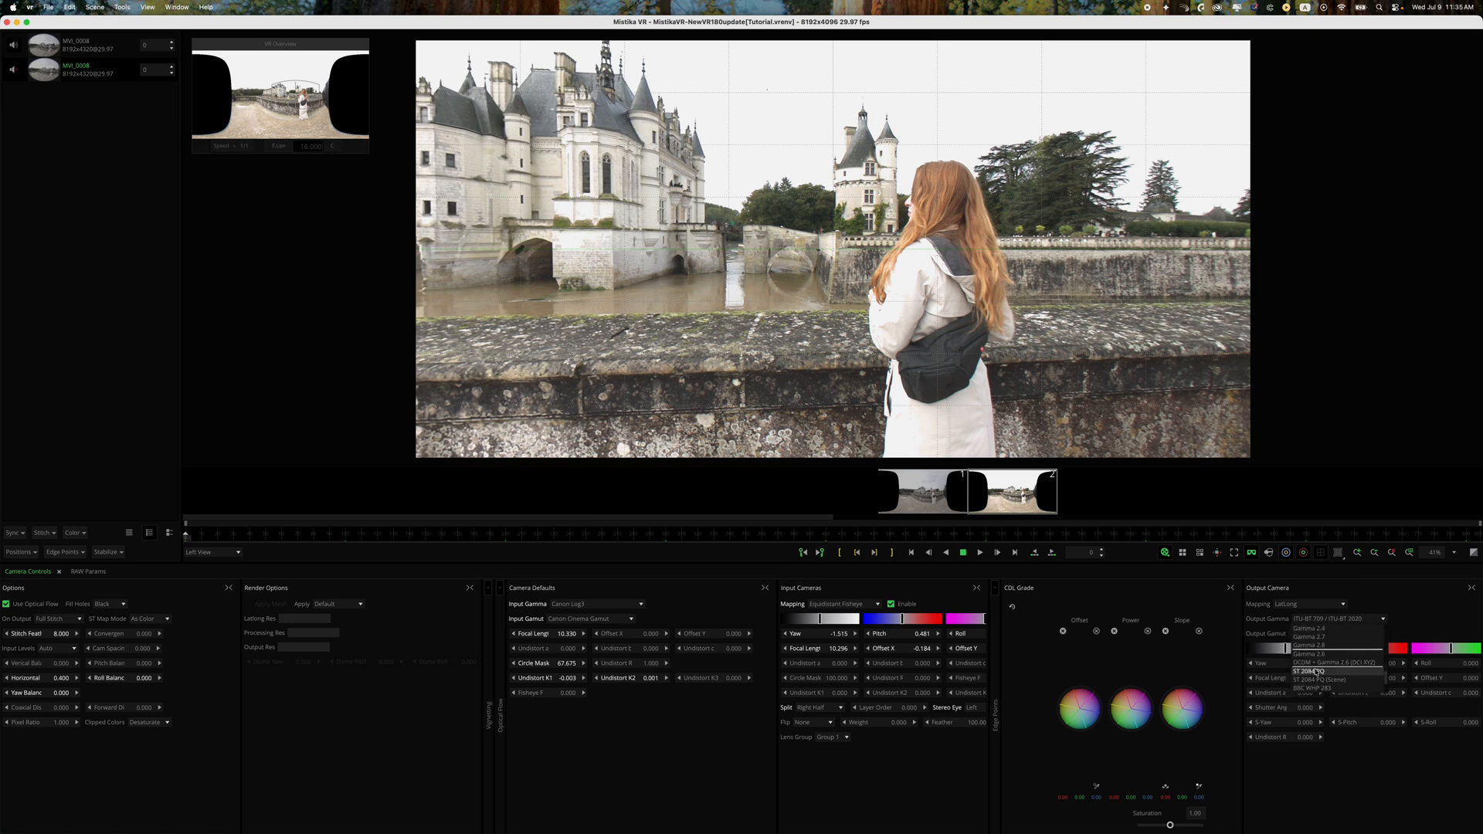
click(1313, 672)
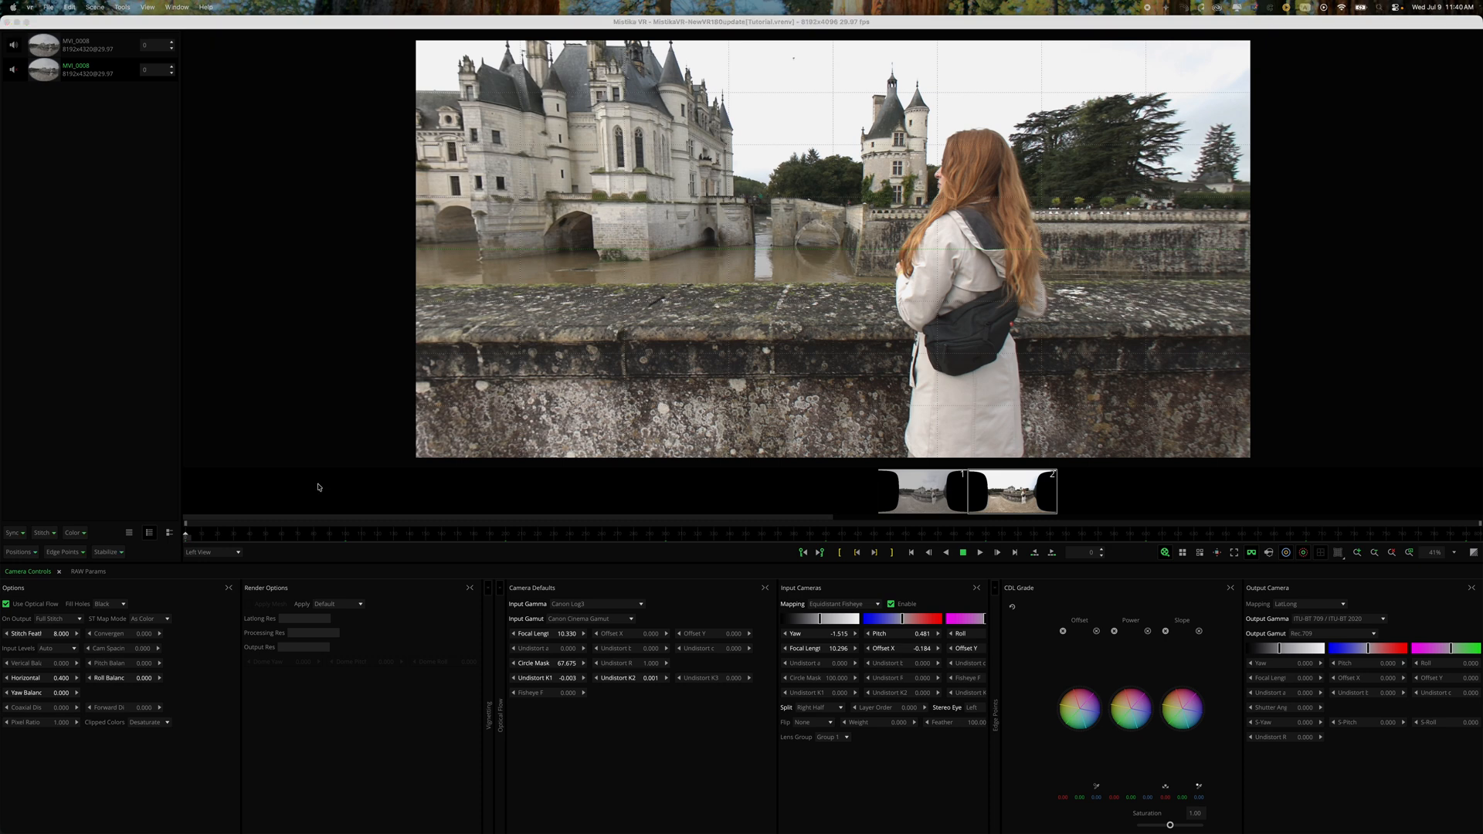
Stabilize the shot, filling yaw, pitch and roll offsets on the output camera.
click(832, 554)
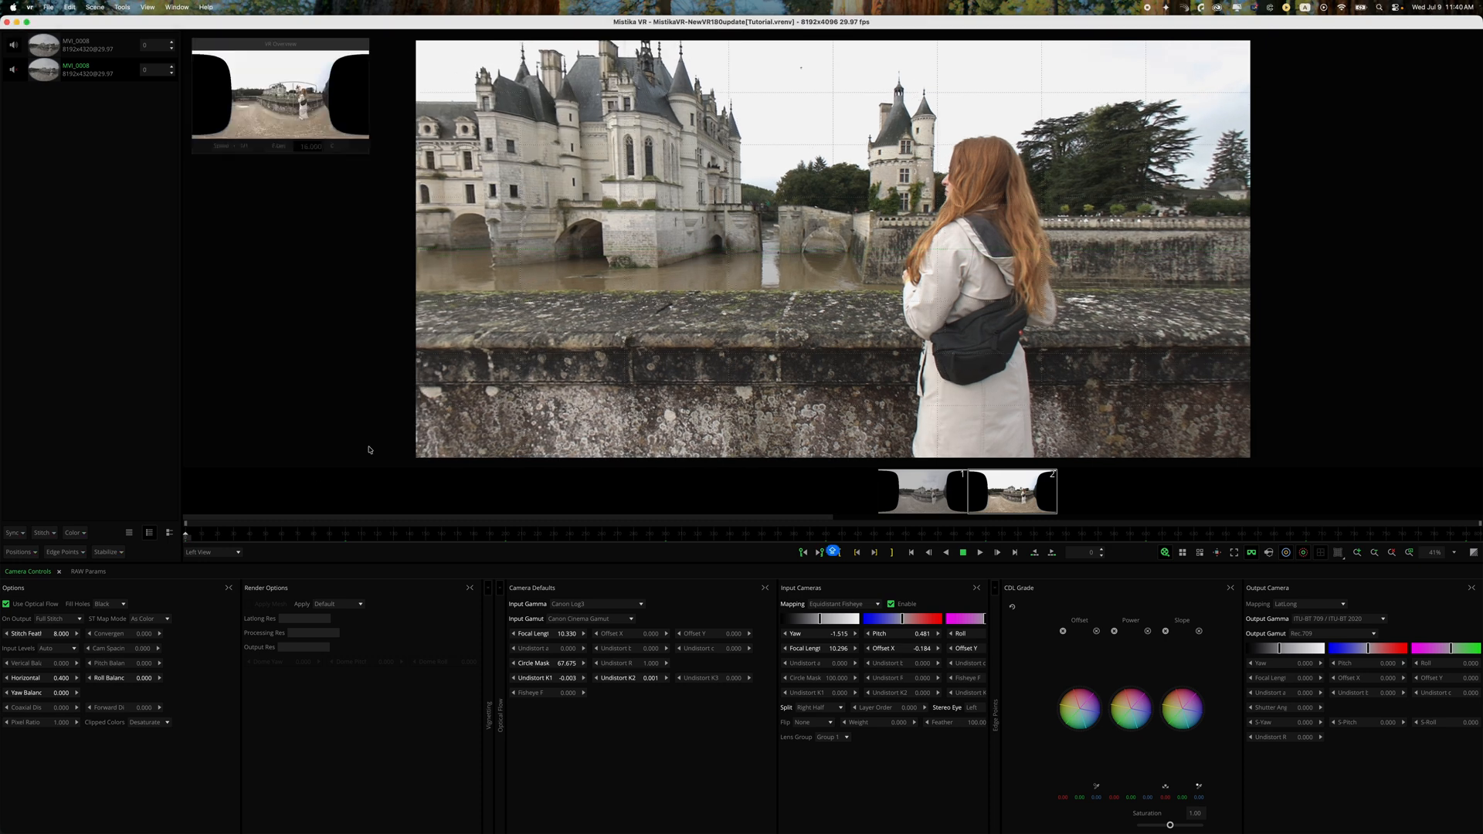
click(90, 560)
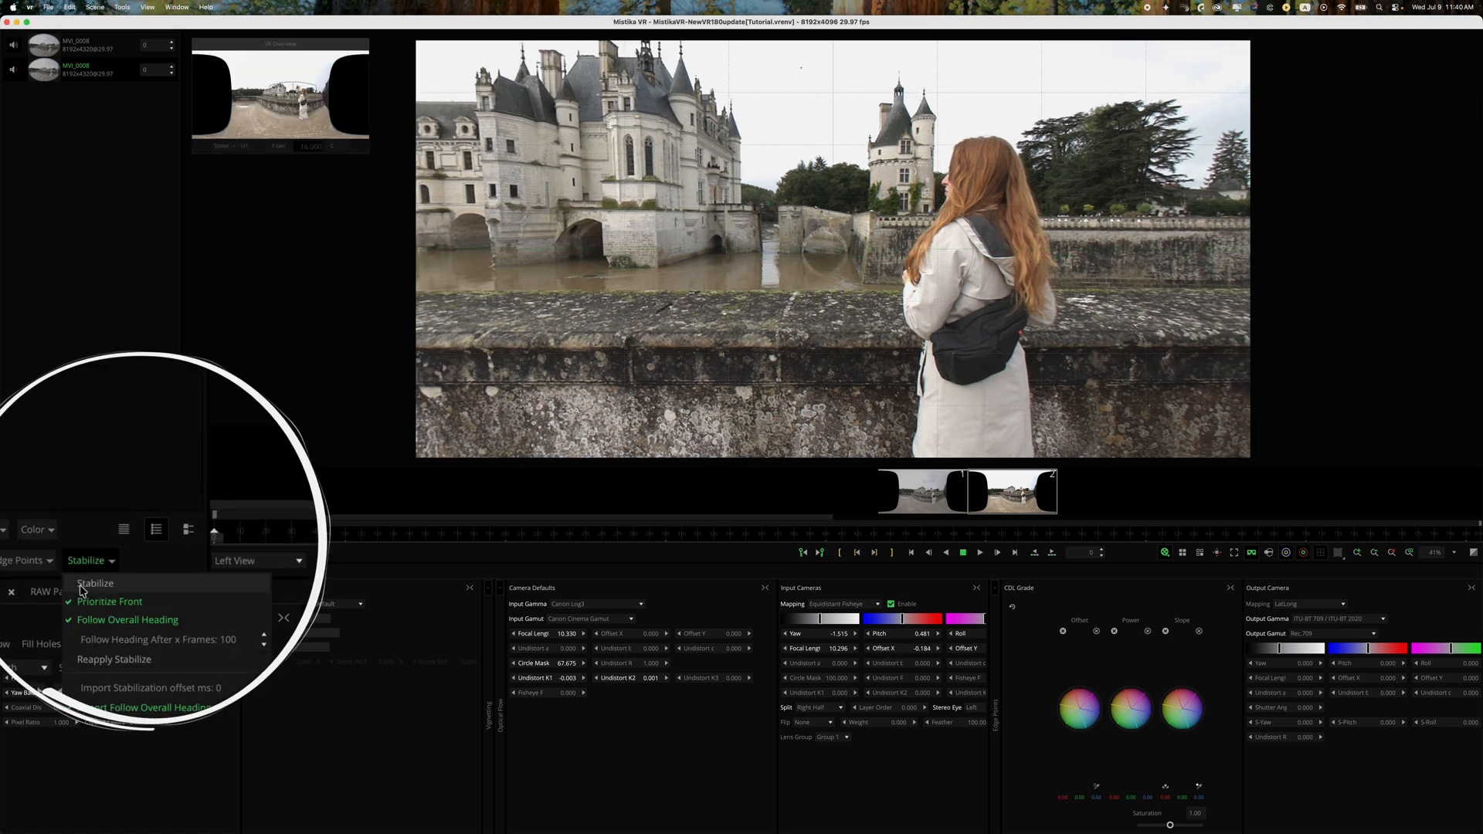
click(94, 584)
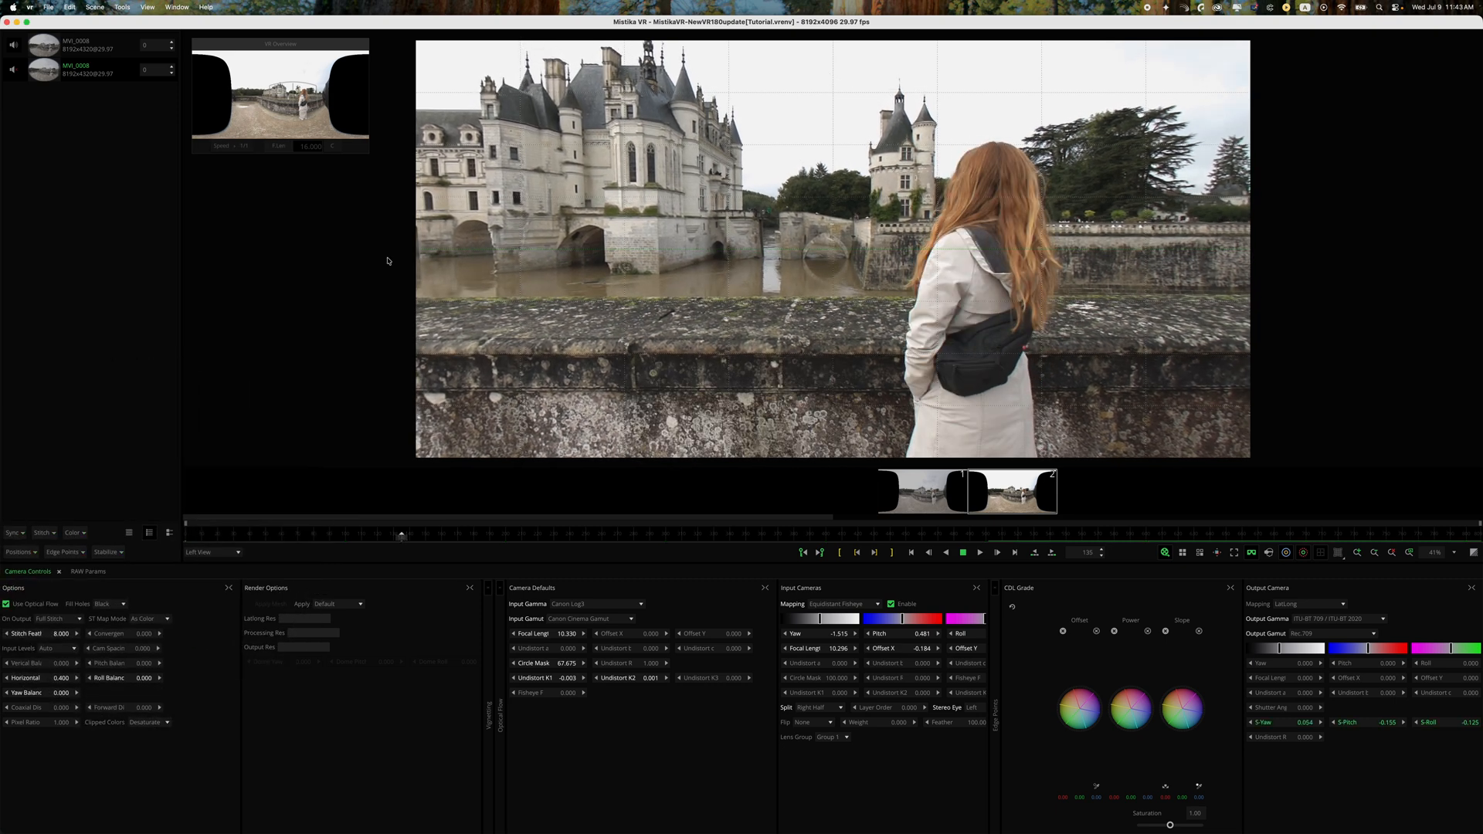
click(47, 6)
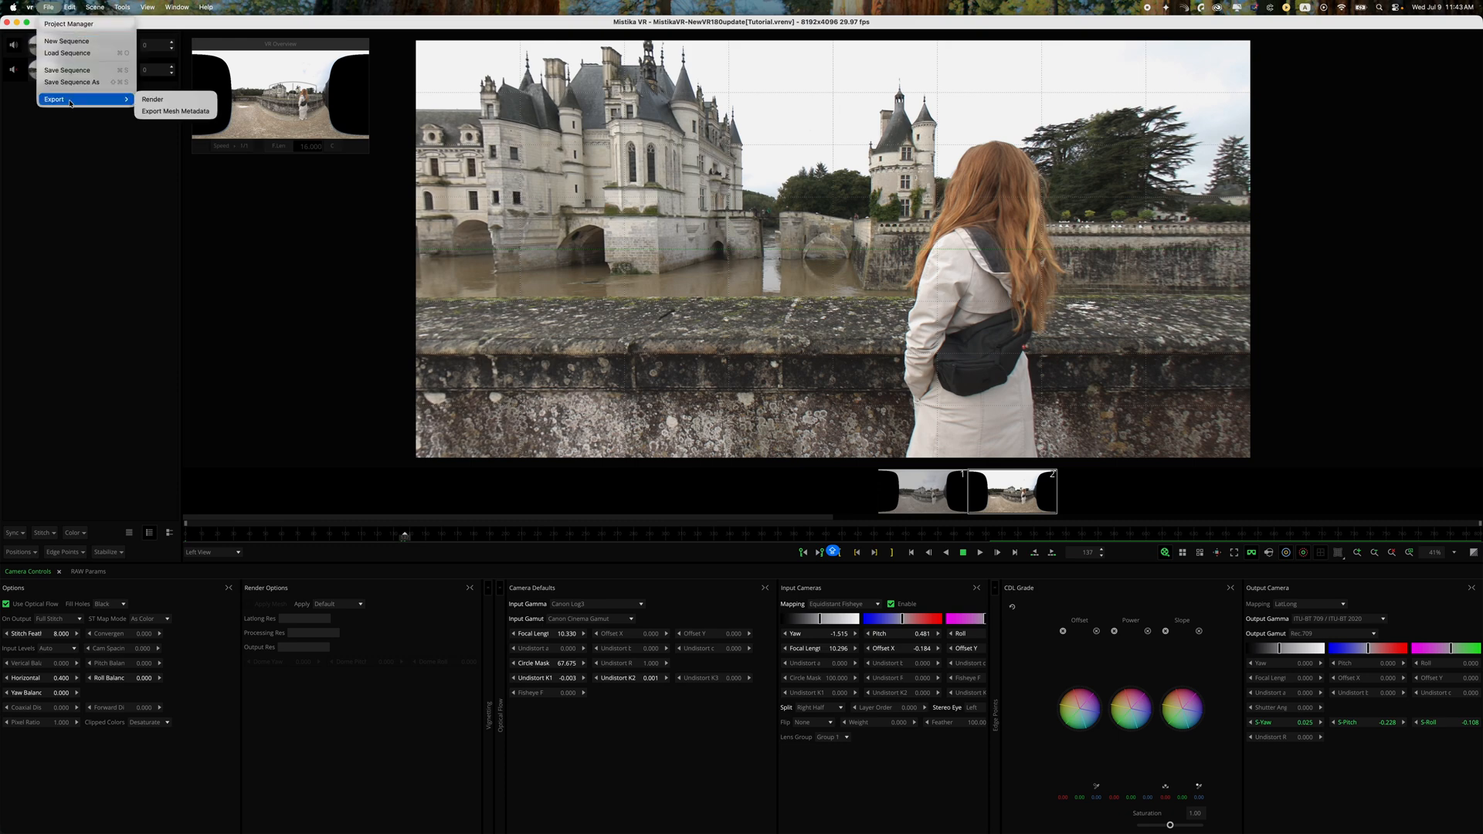
In the Render settings, pick a codec and set output gamma to ST 2084 PQ.
click(153, 99)
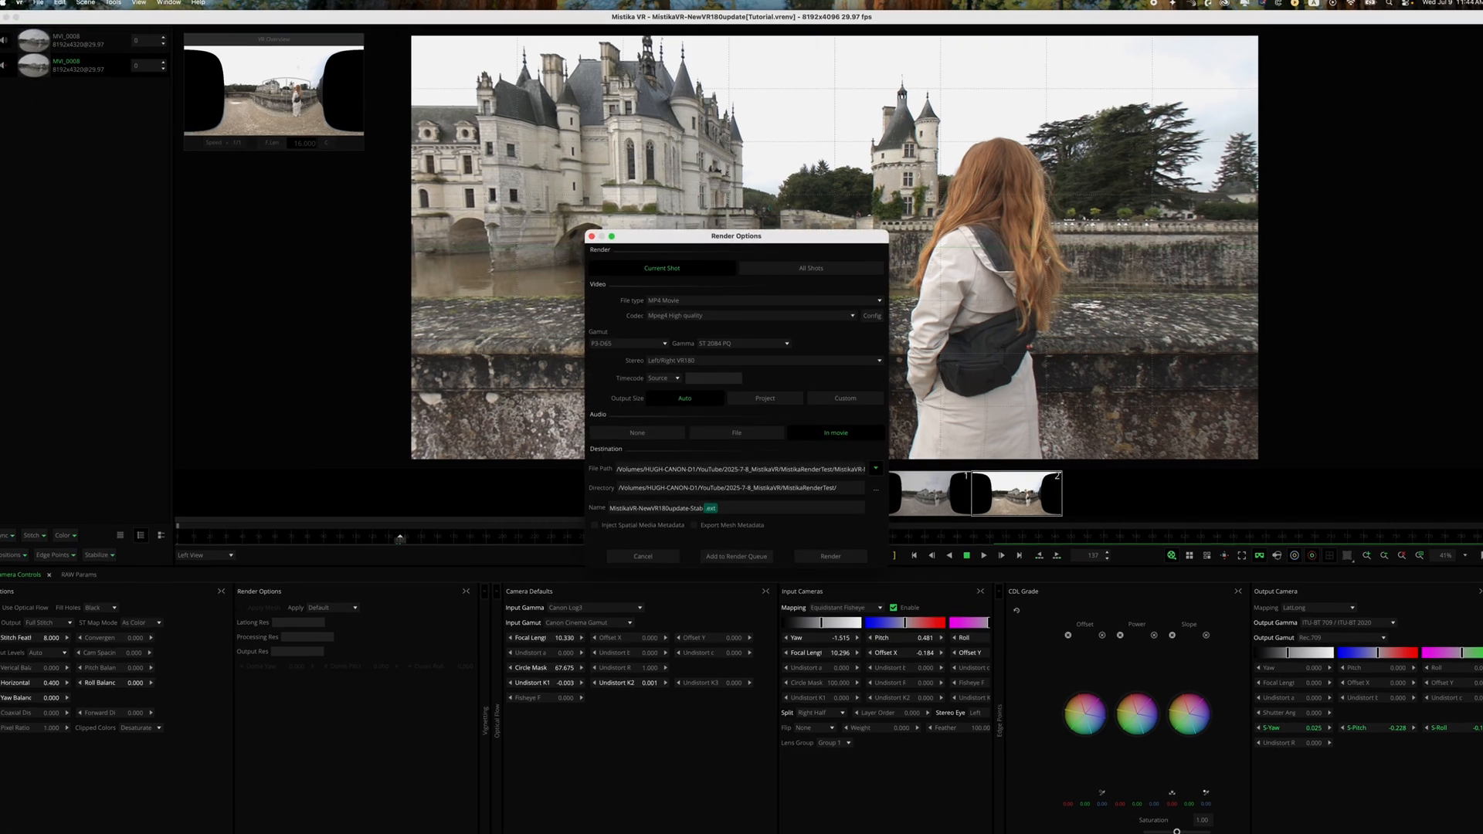
click(776, 277)
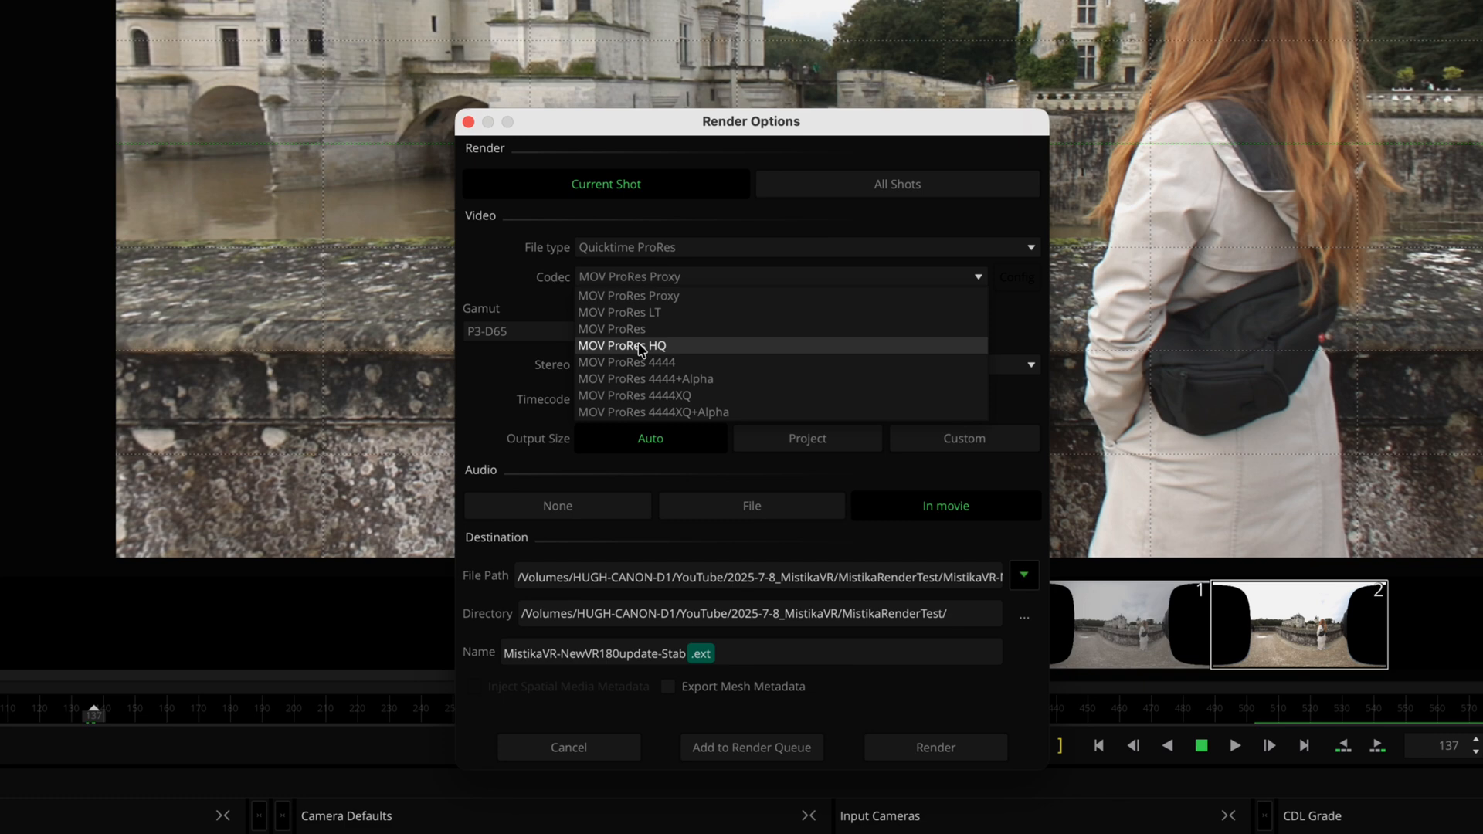
click(622, 344)
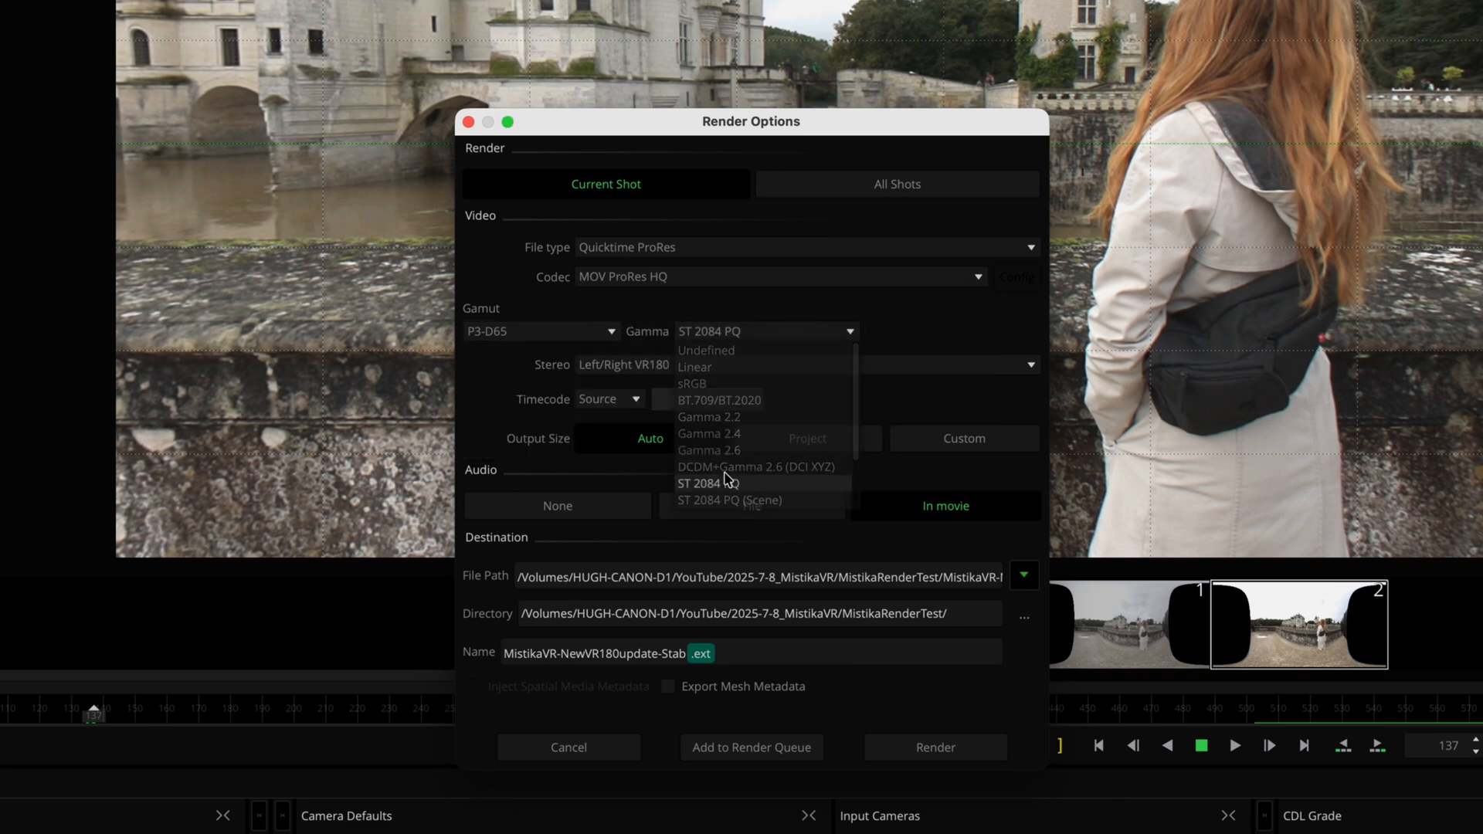
click(707, 483)
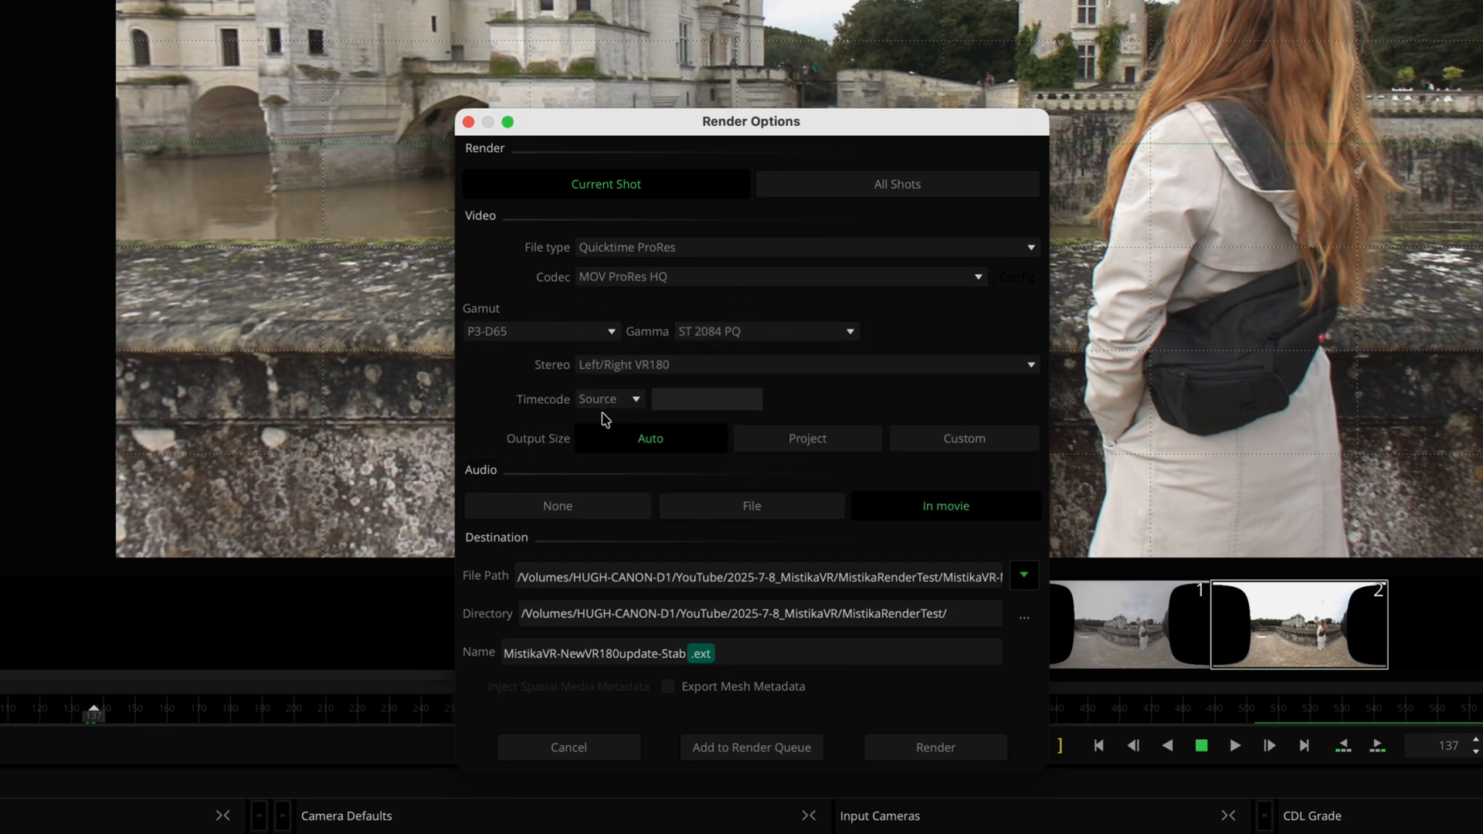
Switch to MP4 Movie with Mpeg4 Medium quality and enable Inject Spatial Media Metadata.
click(1029, 248)
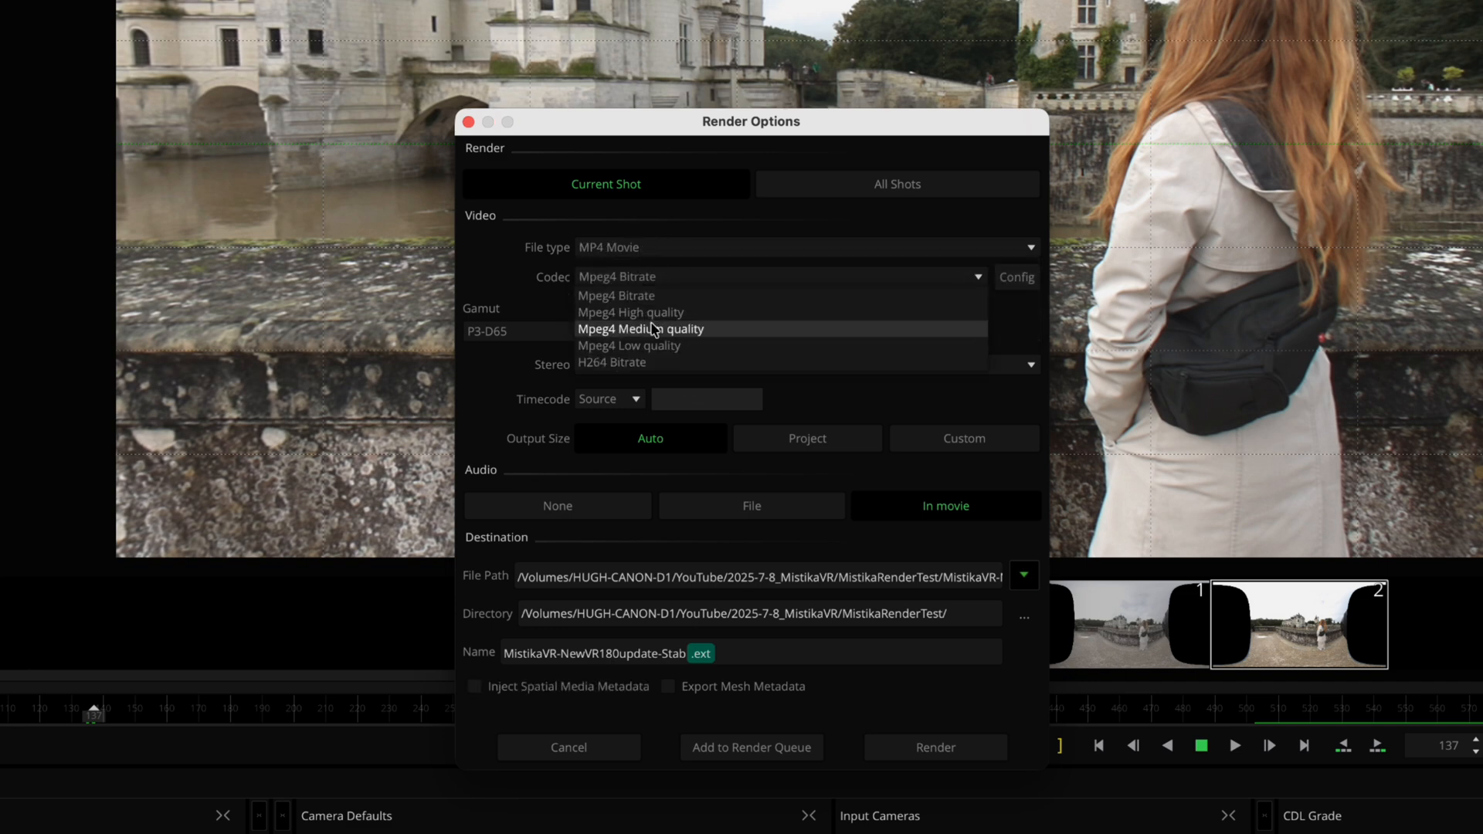
click(640, 328)
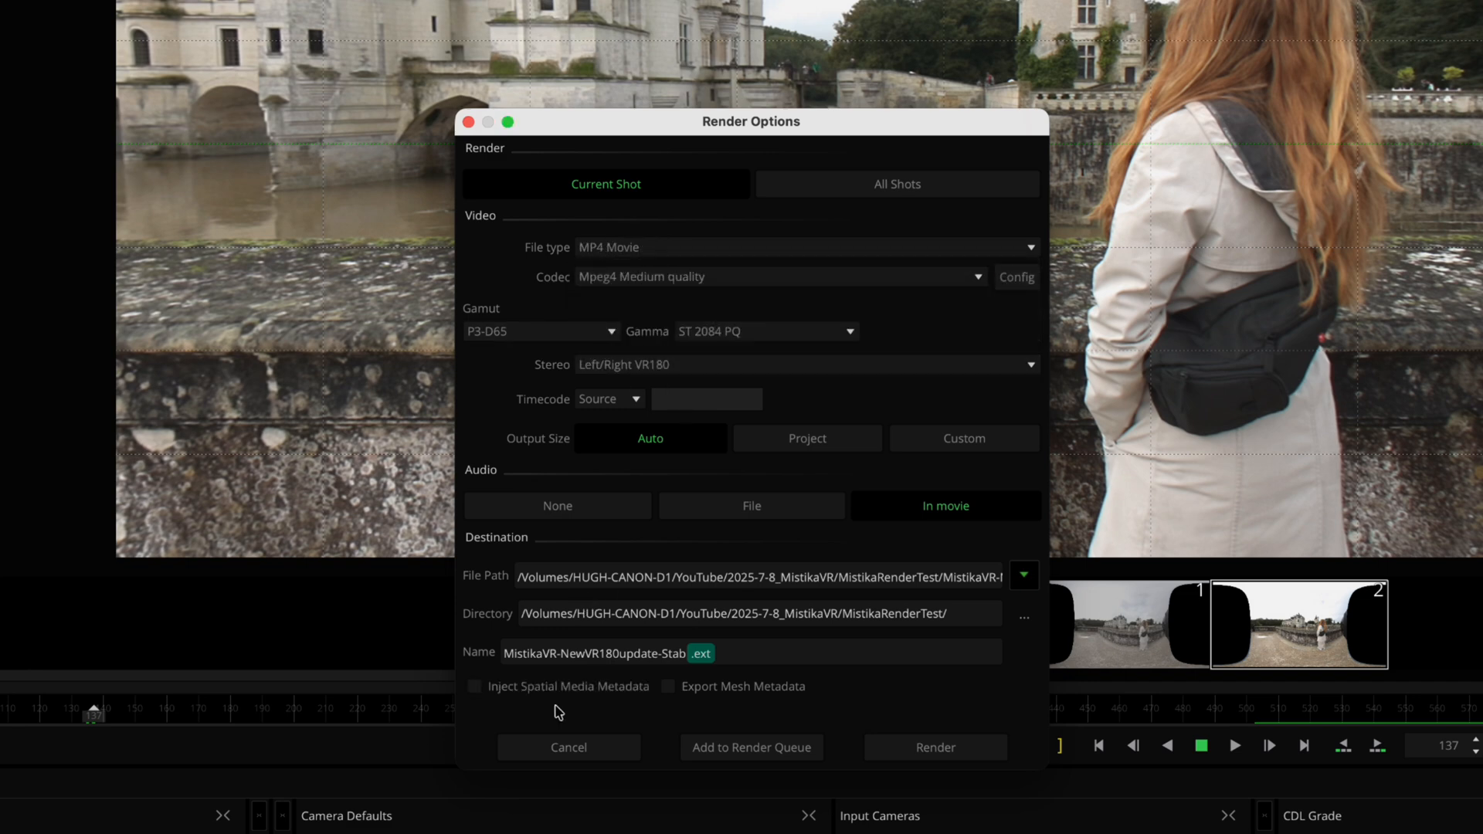
click(474, 686)
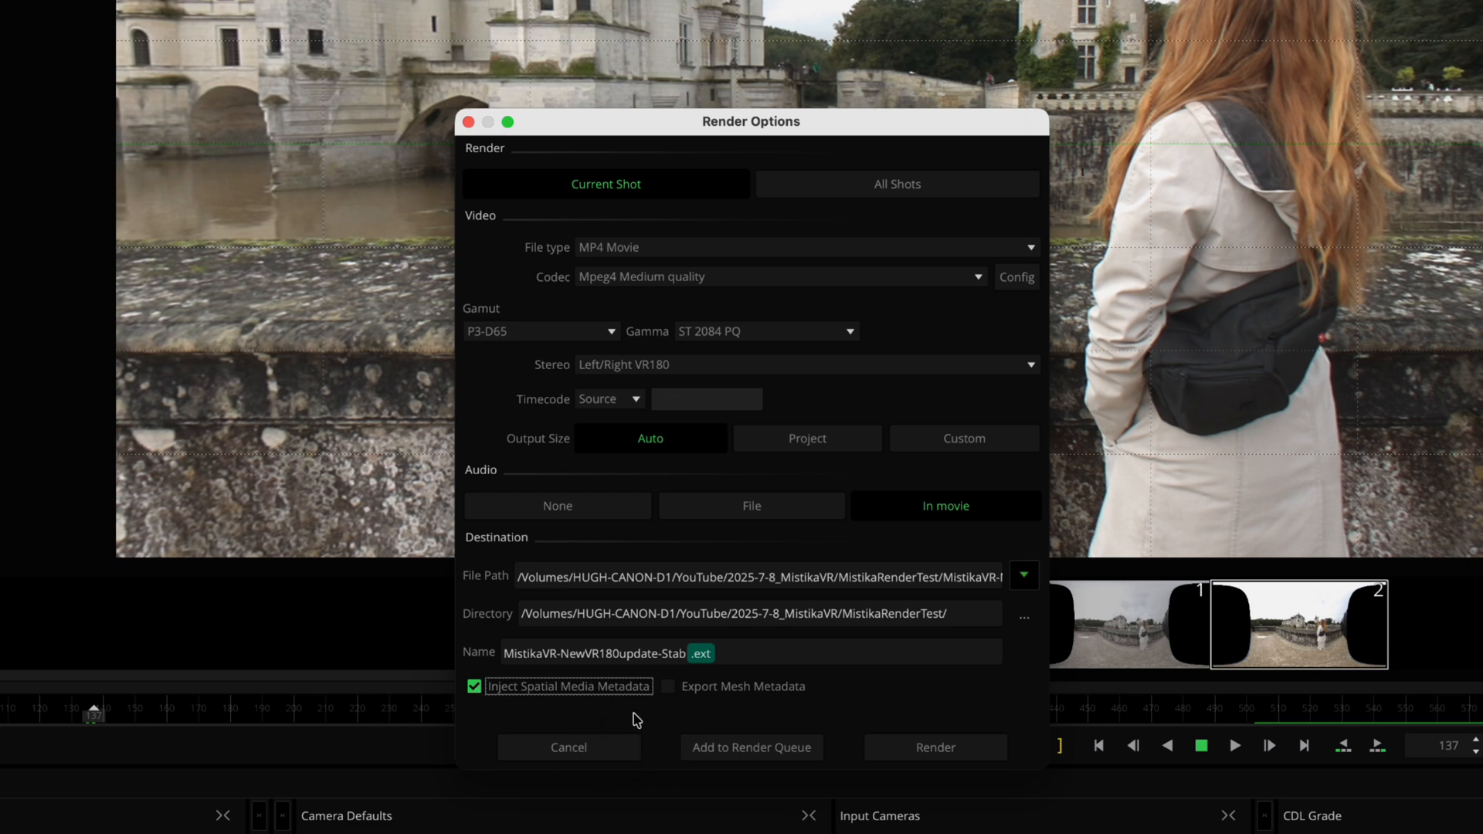
mouse_move(609, 721)
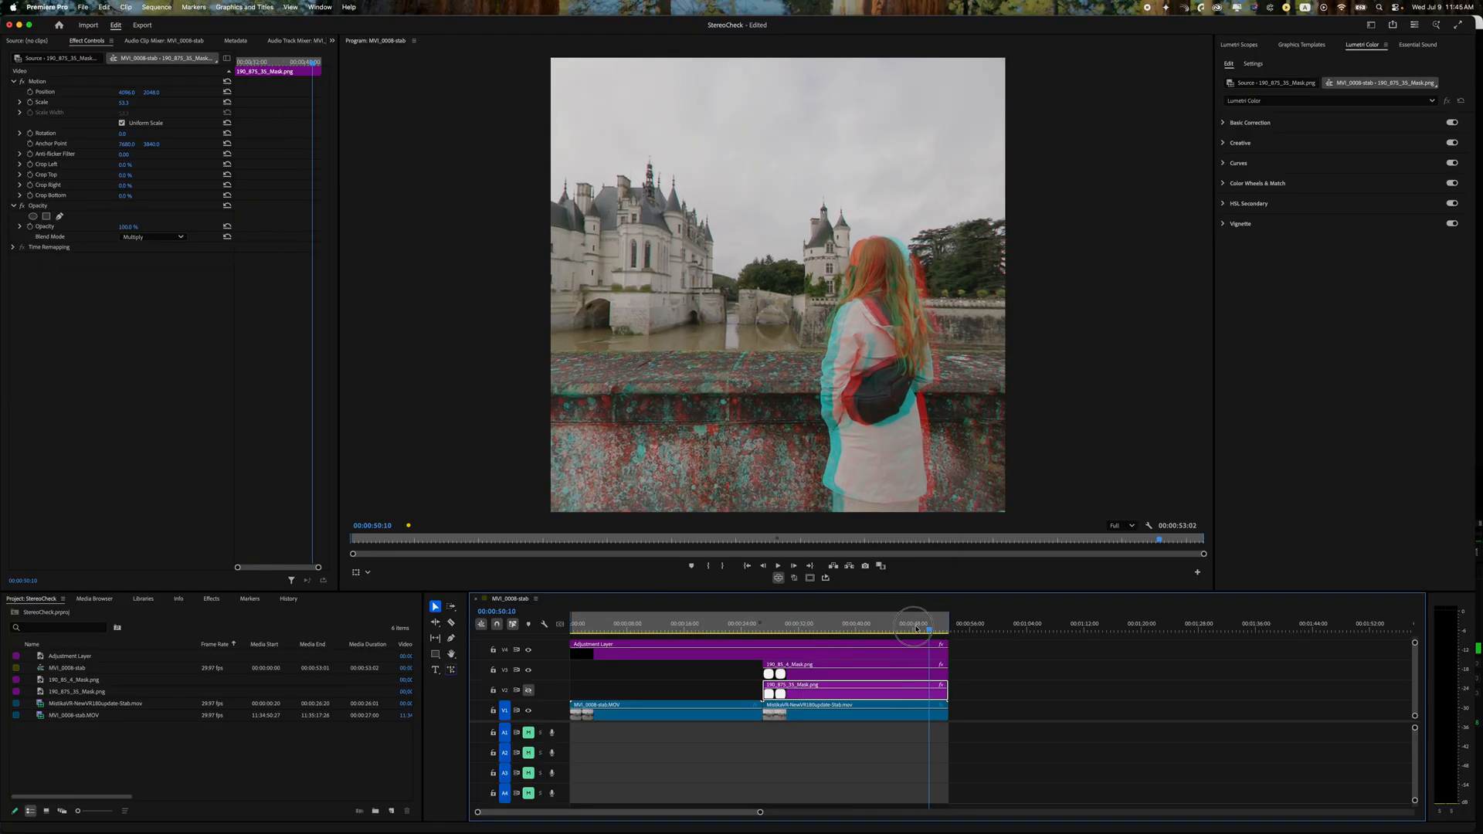
Scrub the Premiere Pro playhead to compare anaglyph alignment across frames.
click(711, 623)
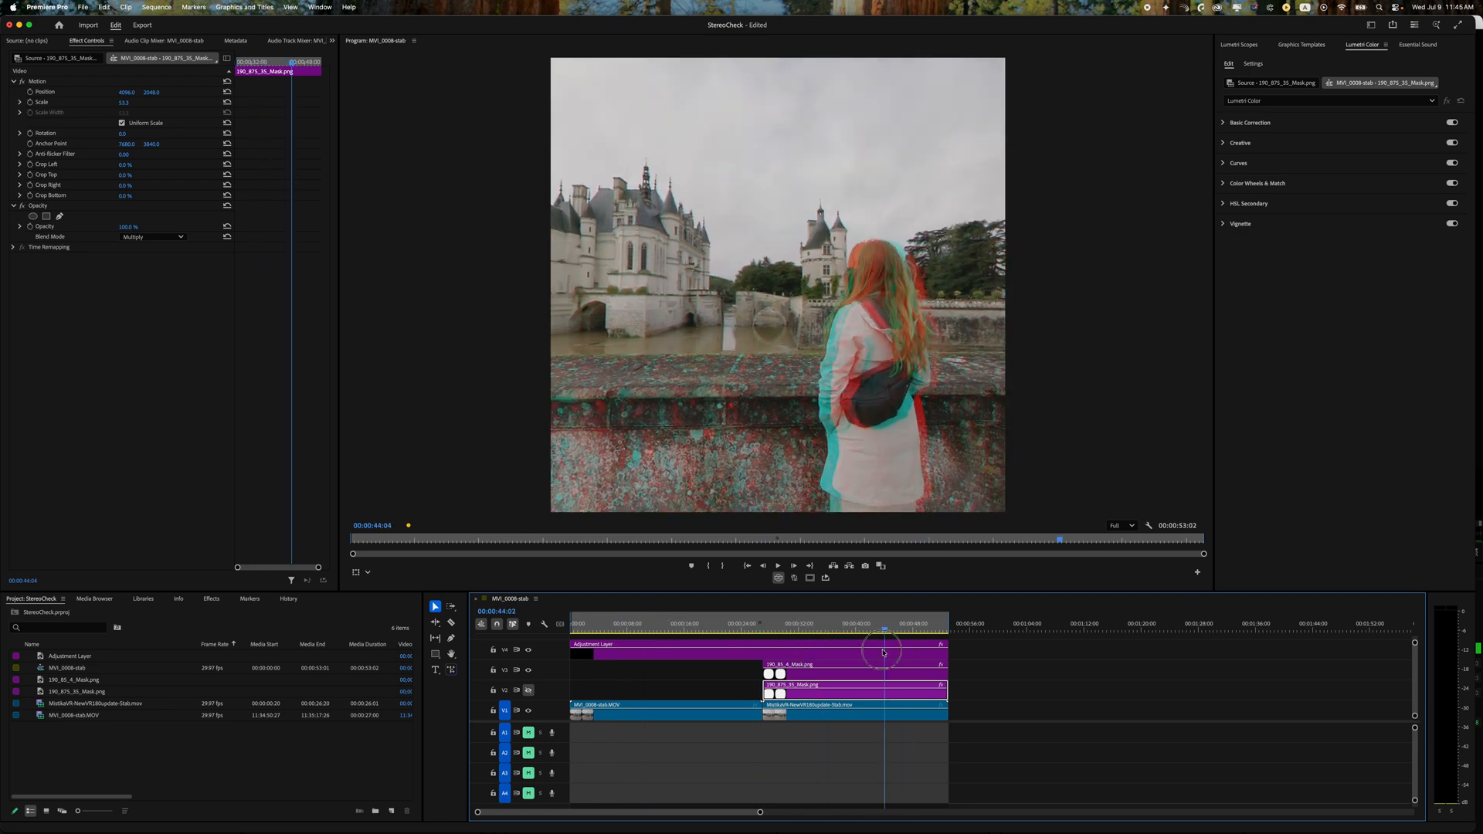
drag(883, 651, 809, 650)
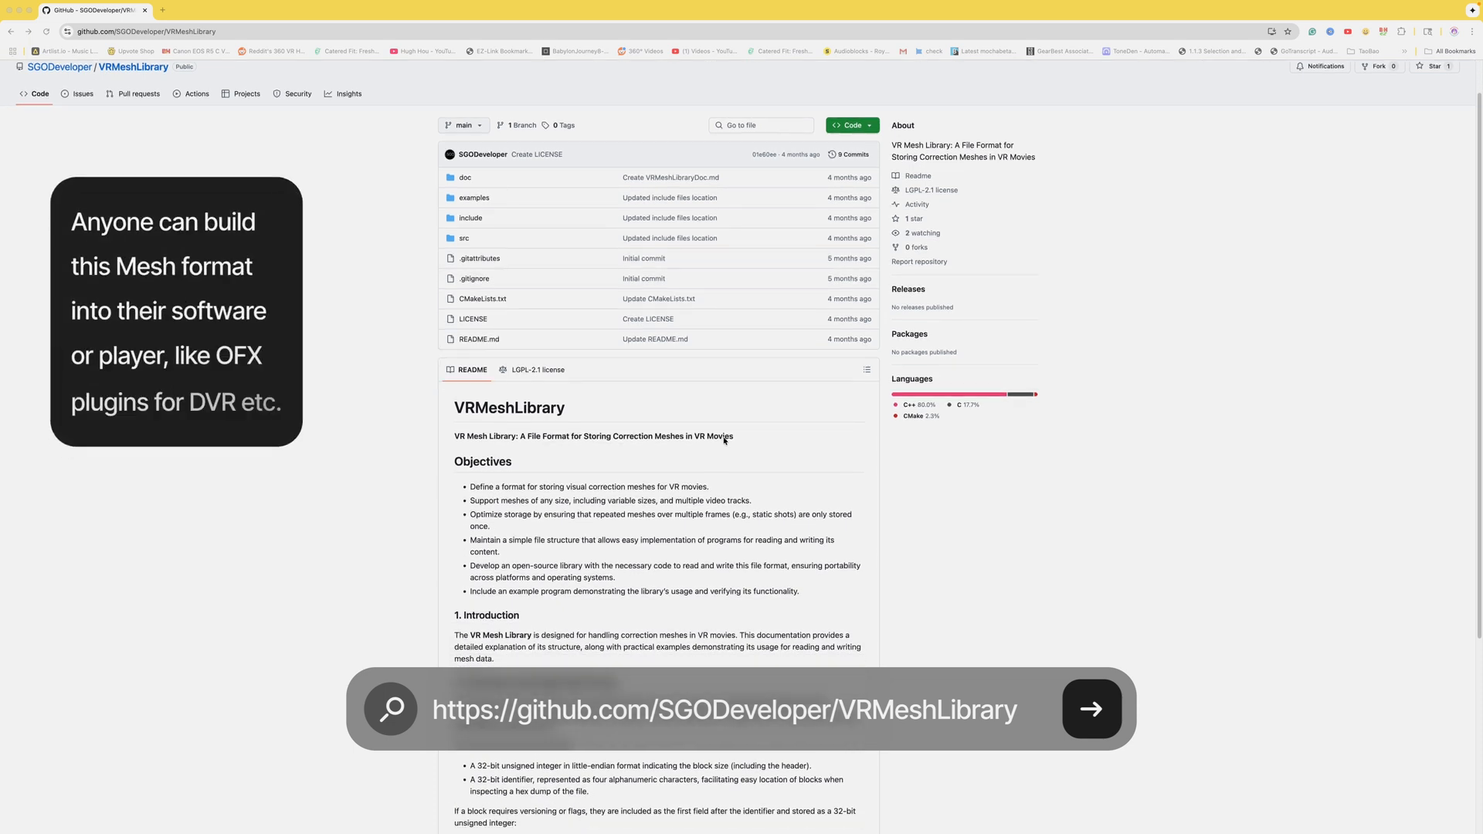
Scroll through the VRMeshLibrary README to the mesh file format overview.
scroll(down, 3)
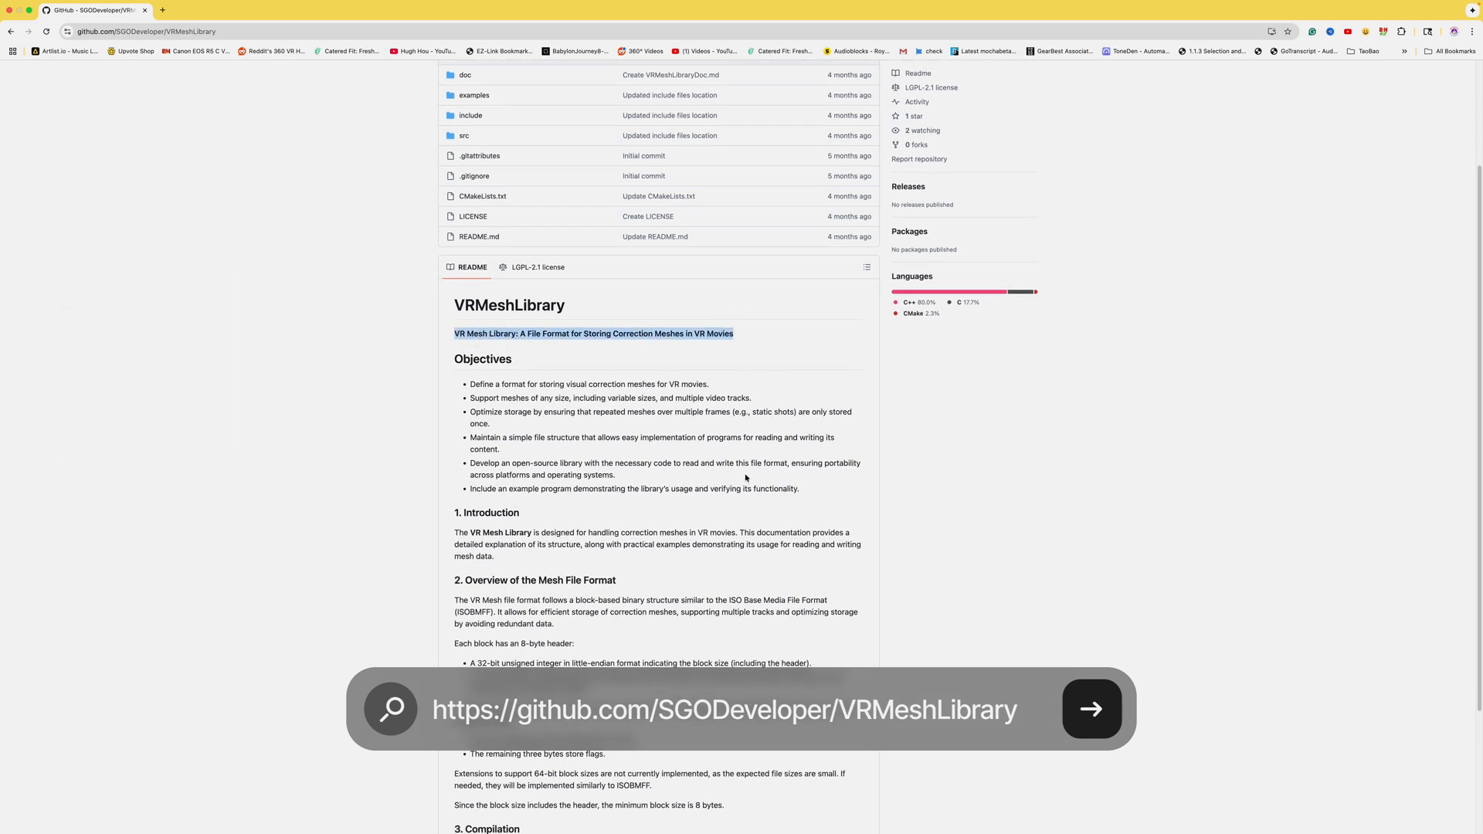
scroll(down, 3)
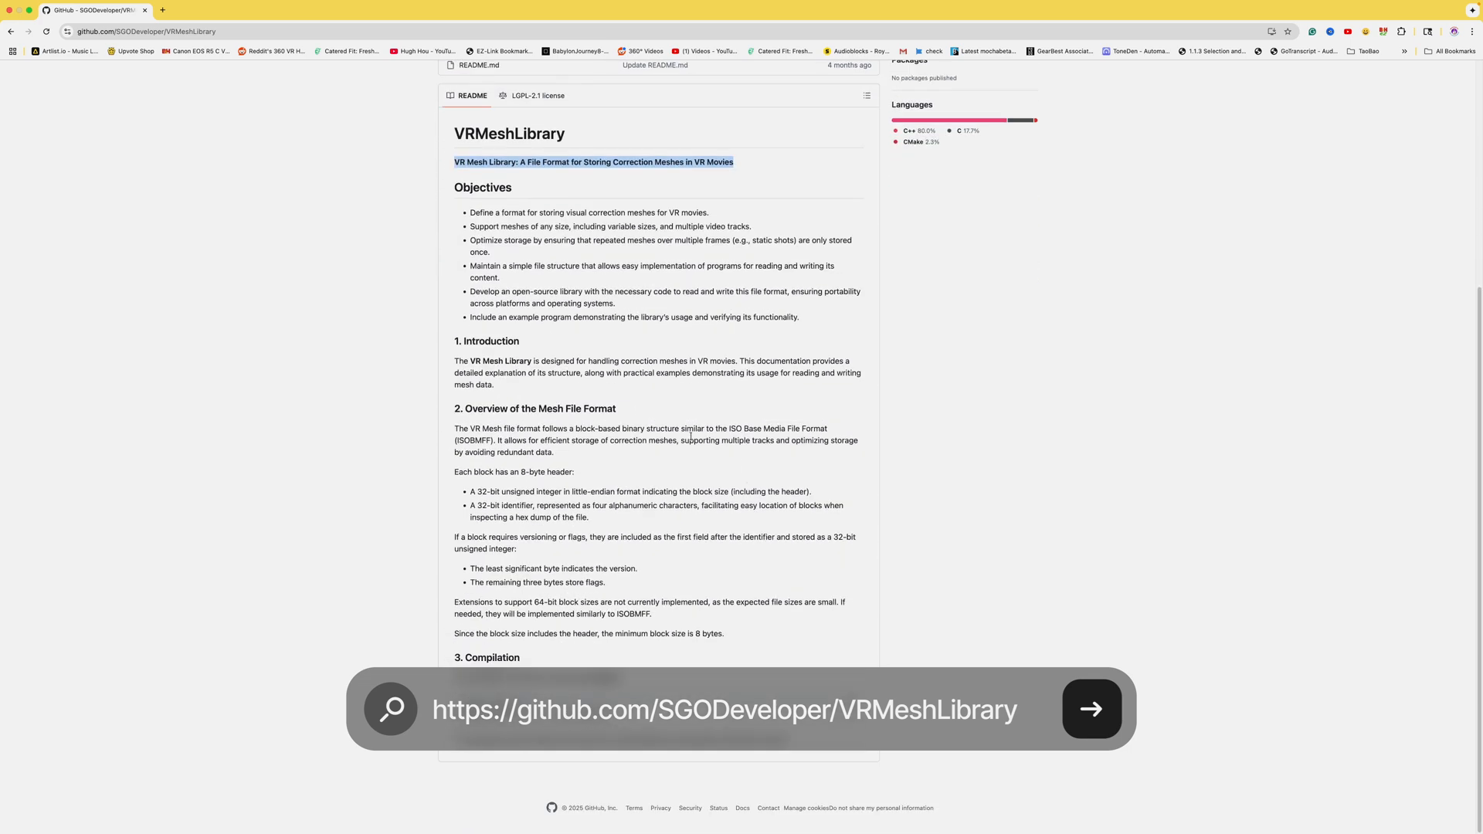